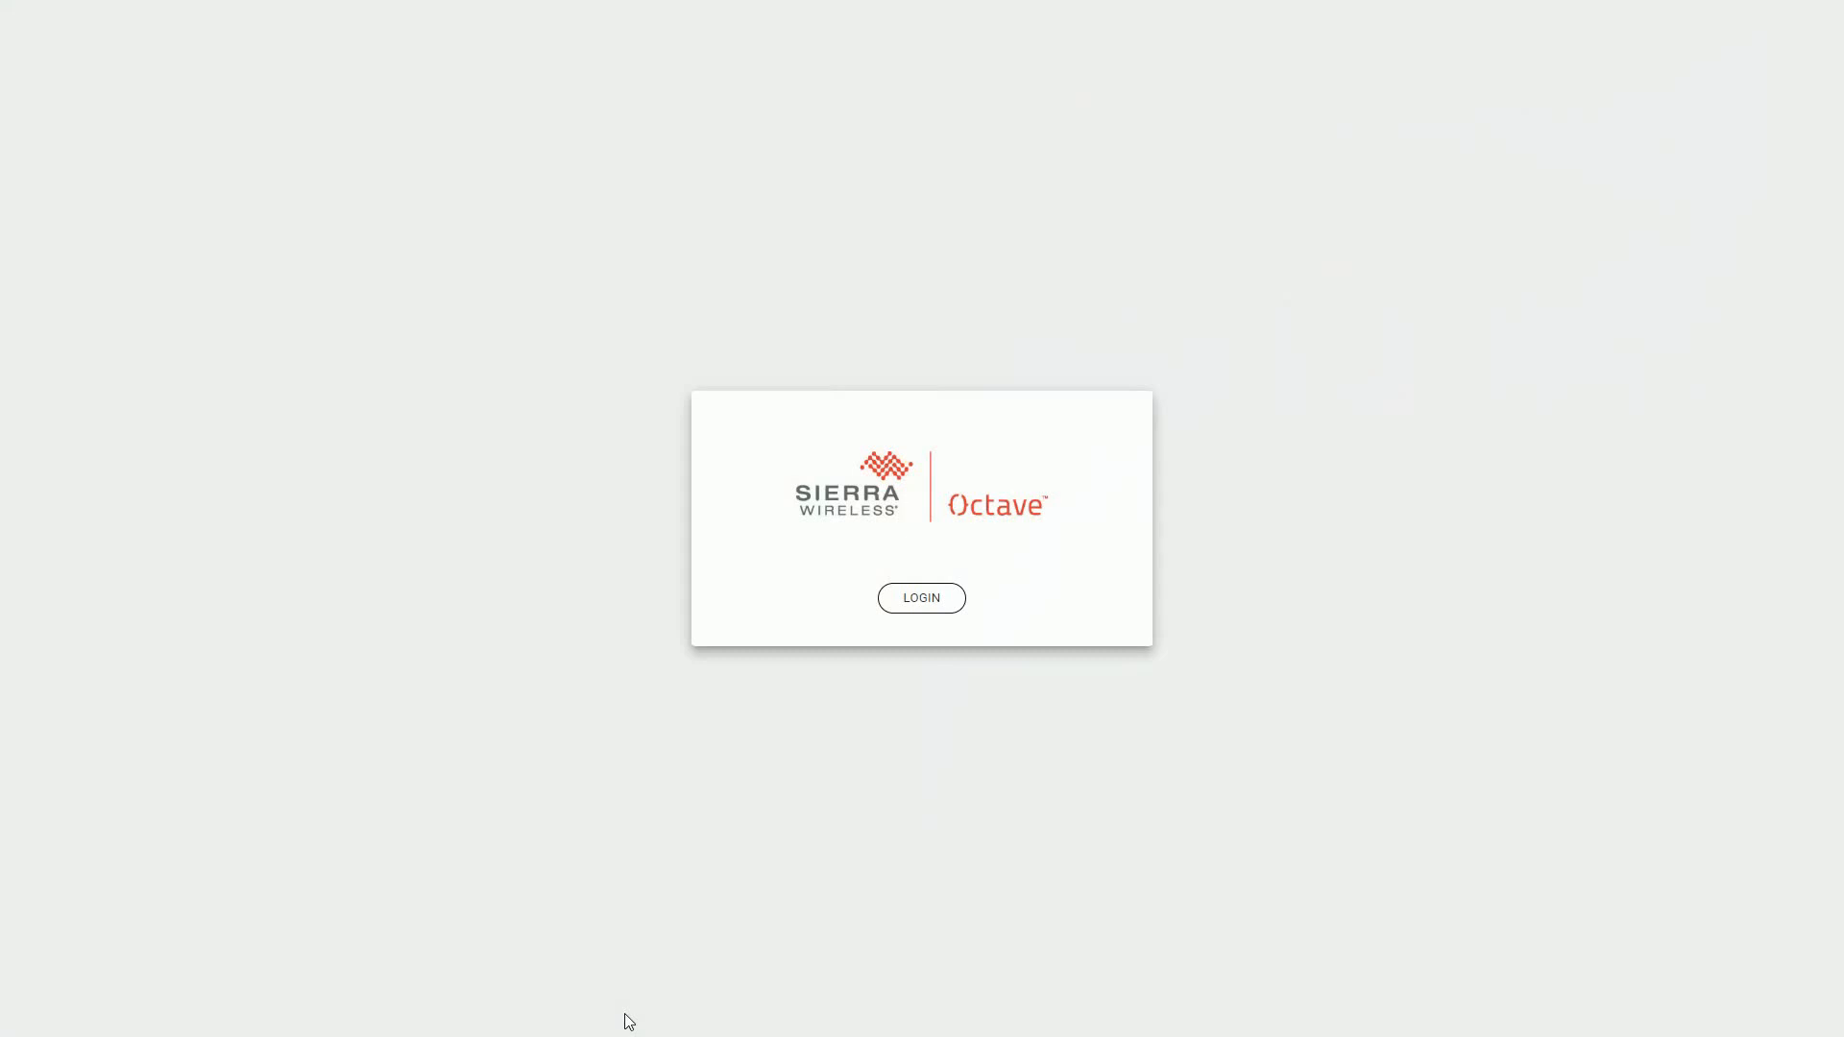
mouse_move(639, 991)
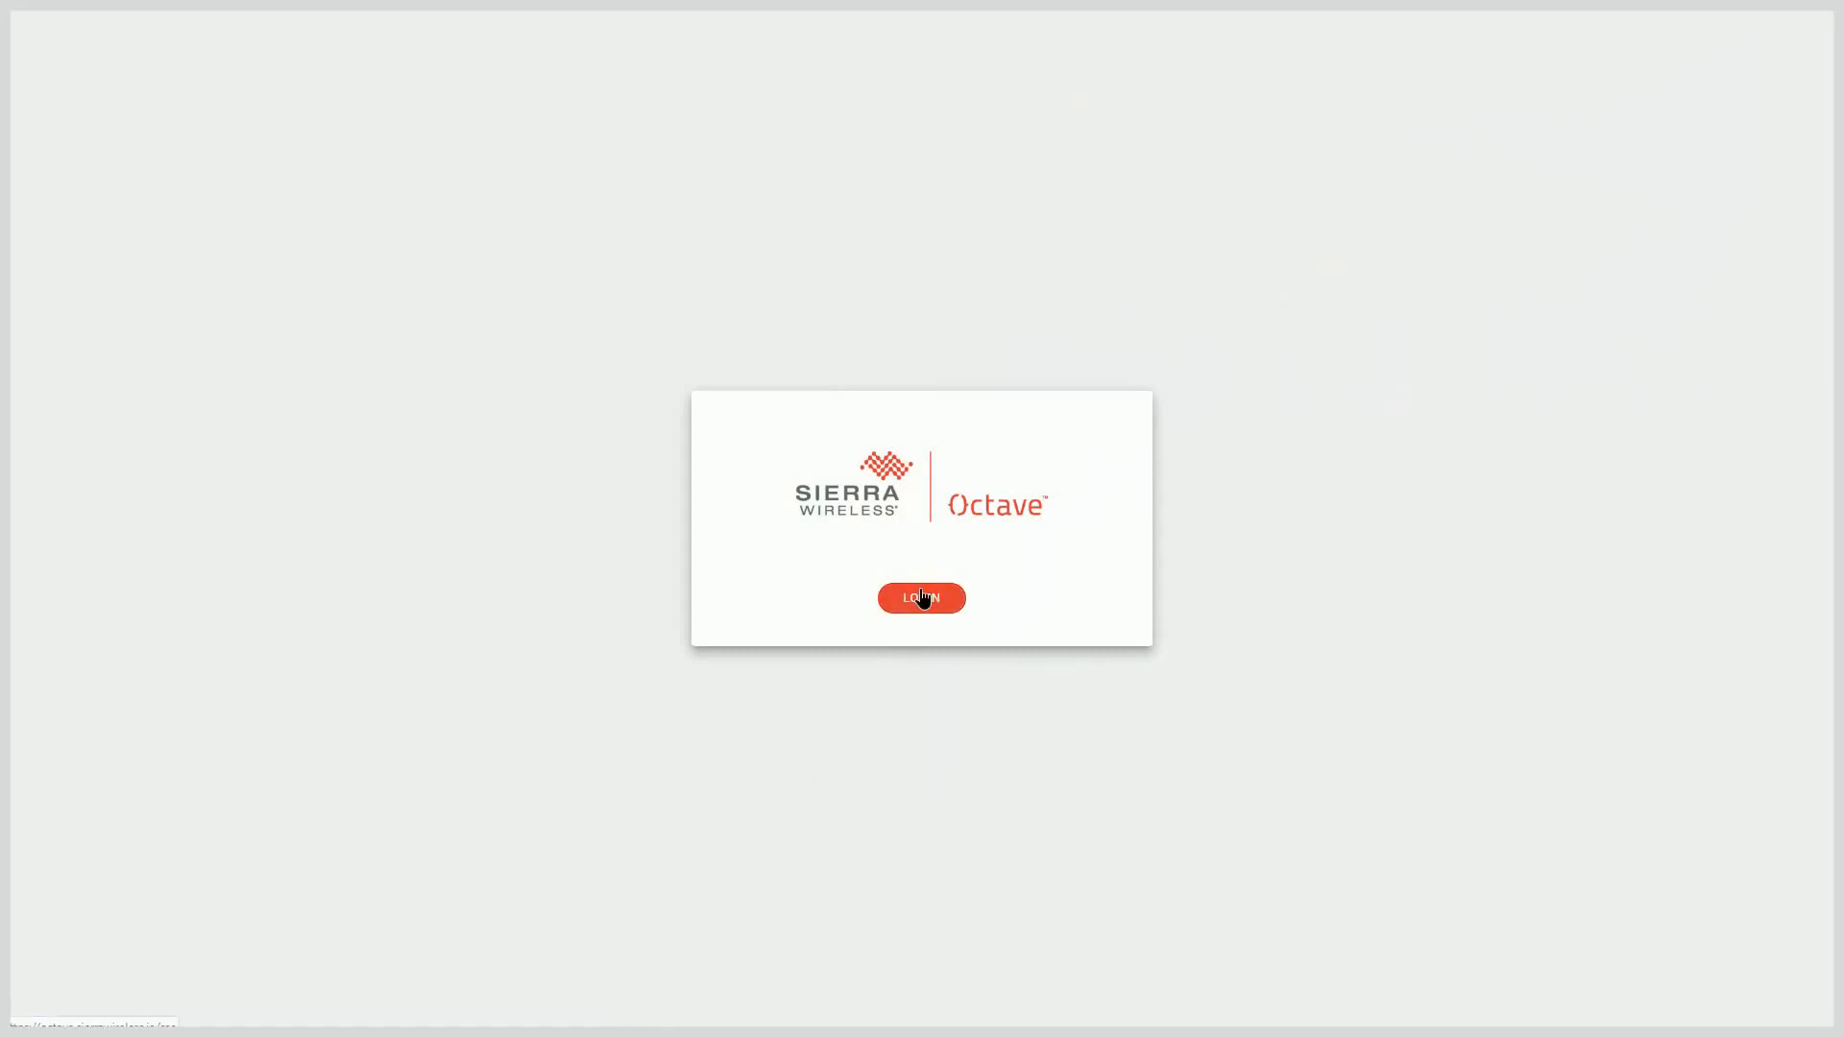
- Start the Octave sign-in via LOGIN on the splash screen
left_click(920, 599)
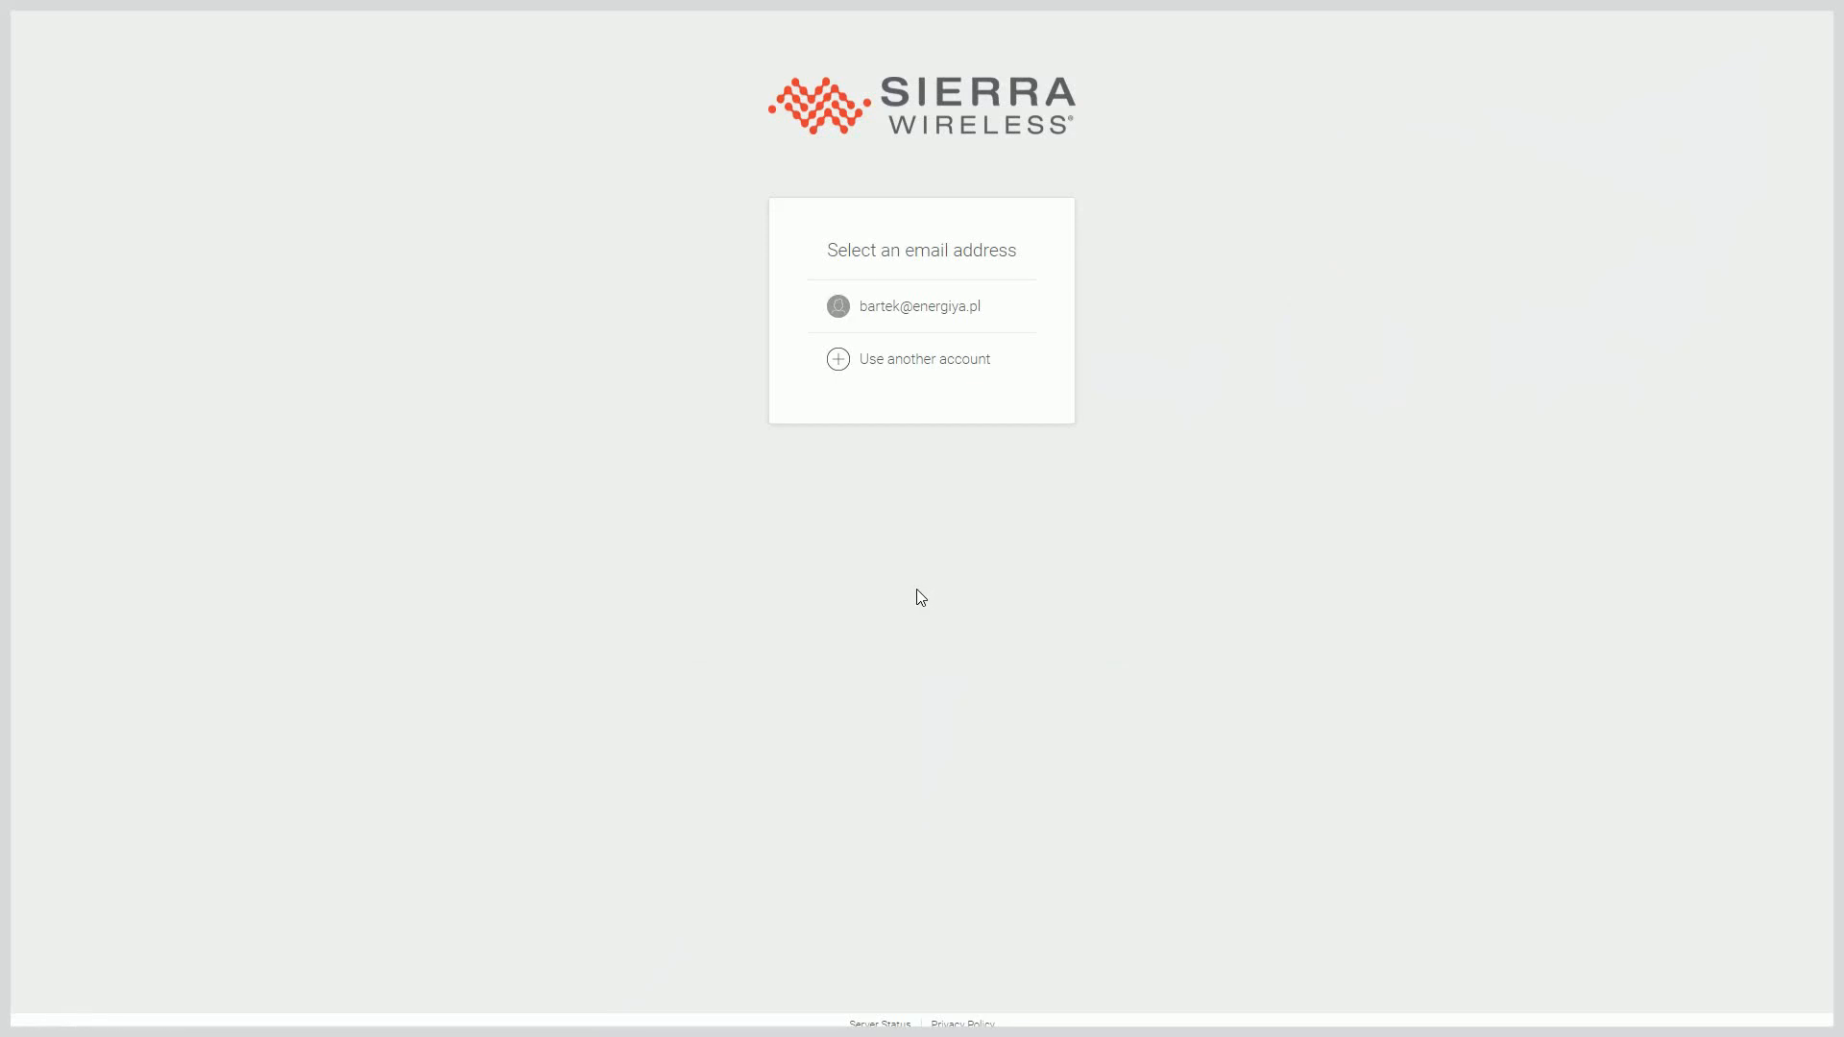
mouse_move(925, 472)
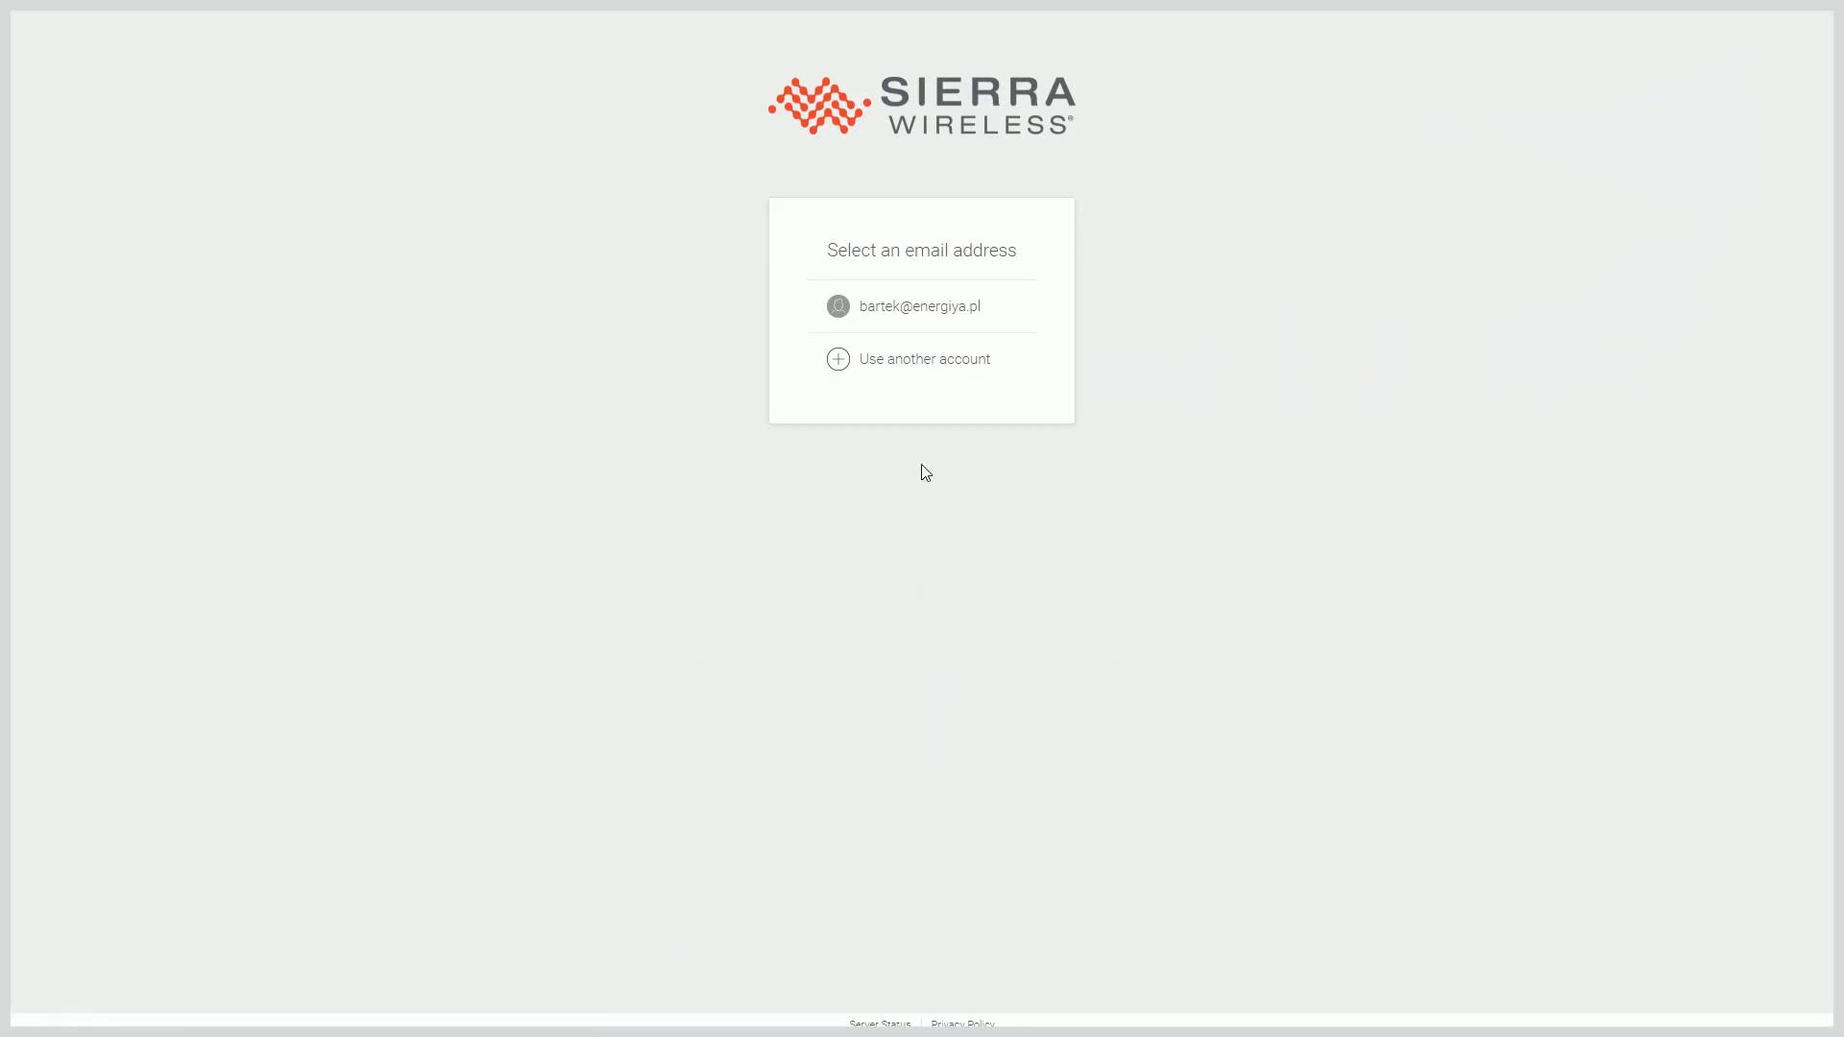
- Continue with the existing account listed in the email chooser
left_click(920, 306)
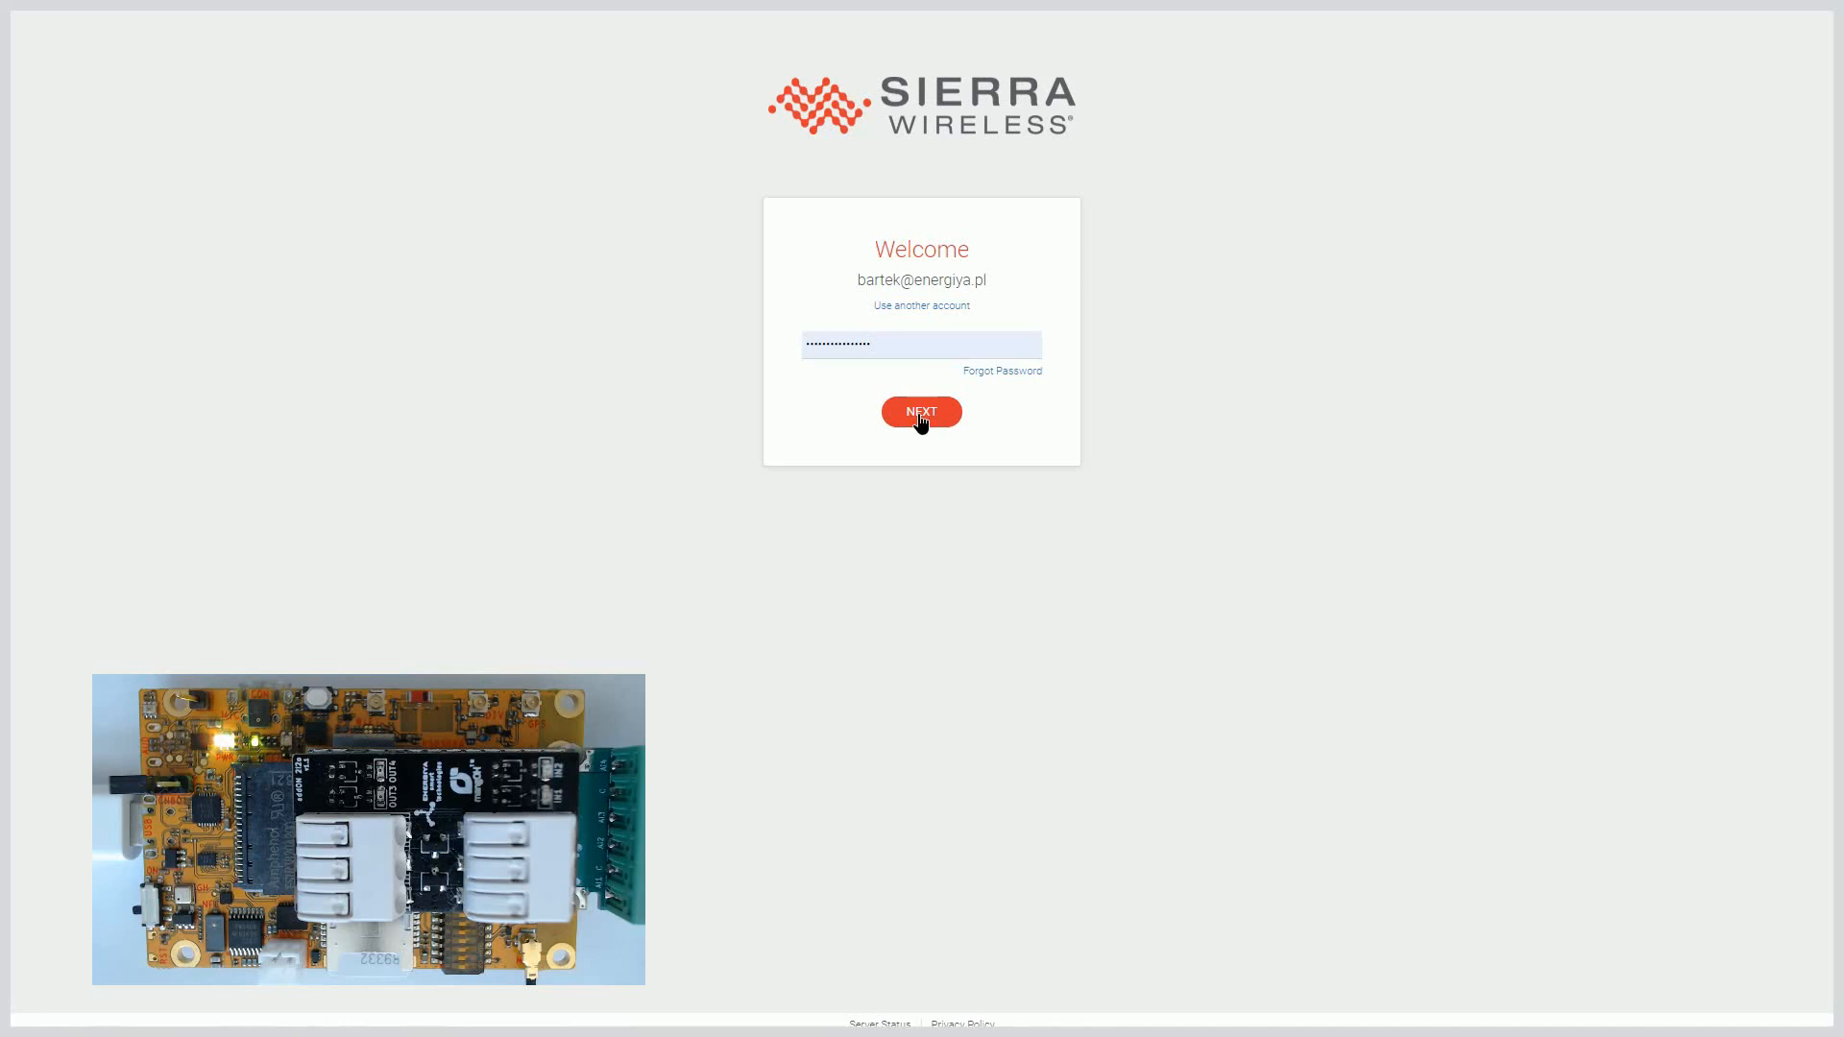
- Finish signing in and switch Device Details from FX30 1 to Yellow 1
left_click(920, 412)
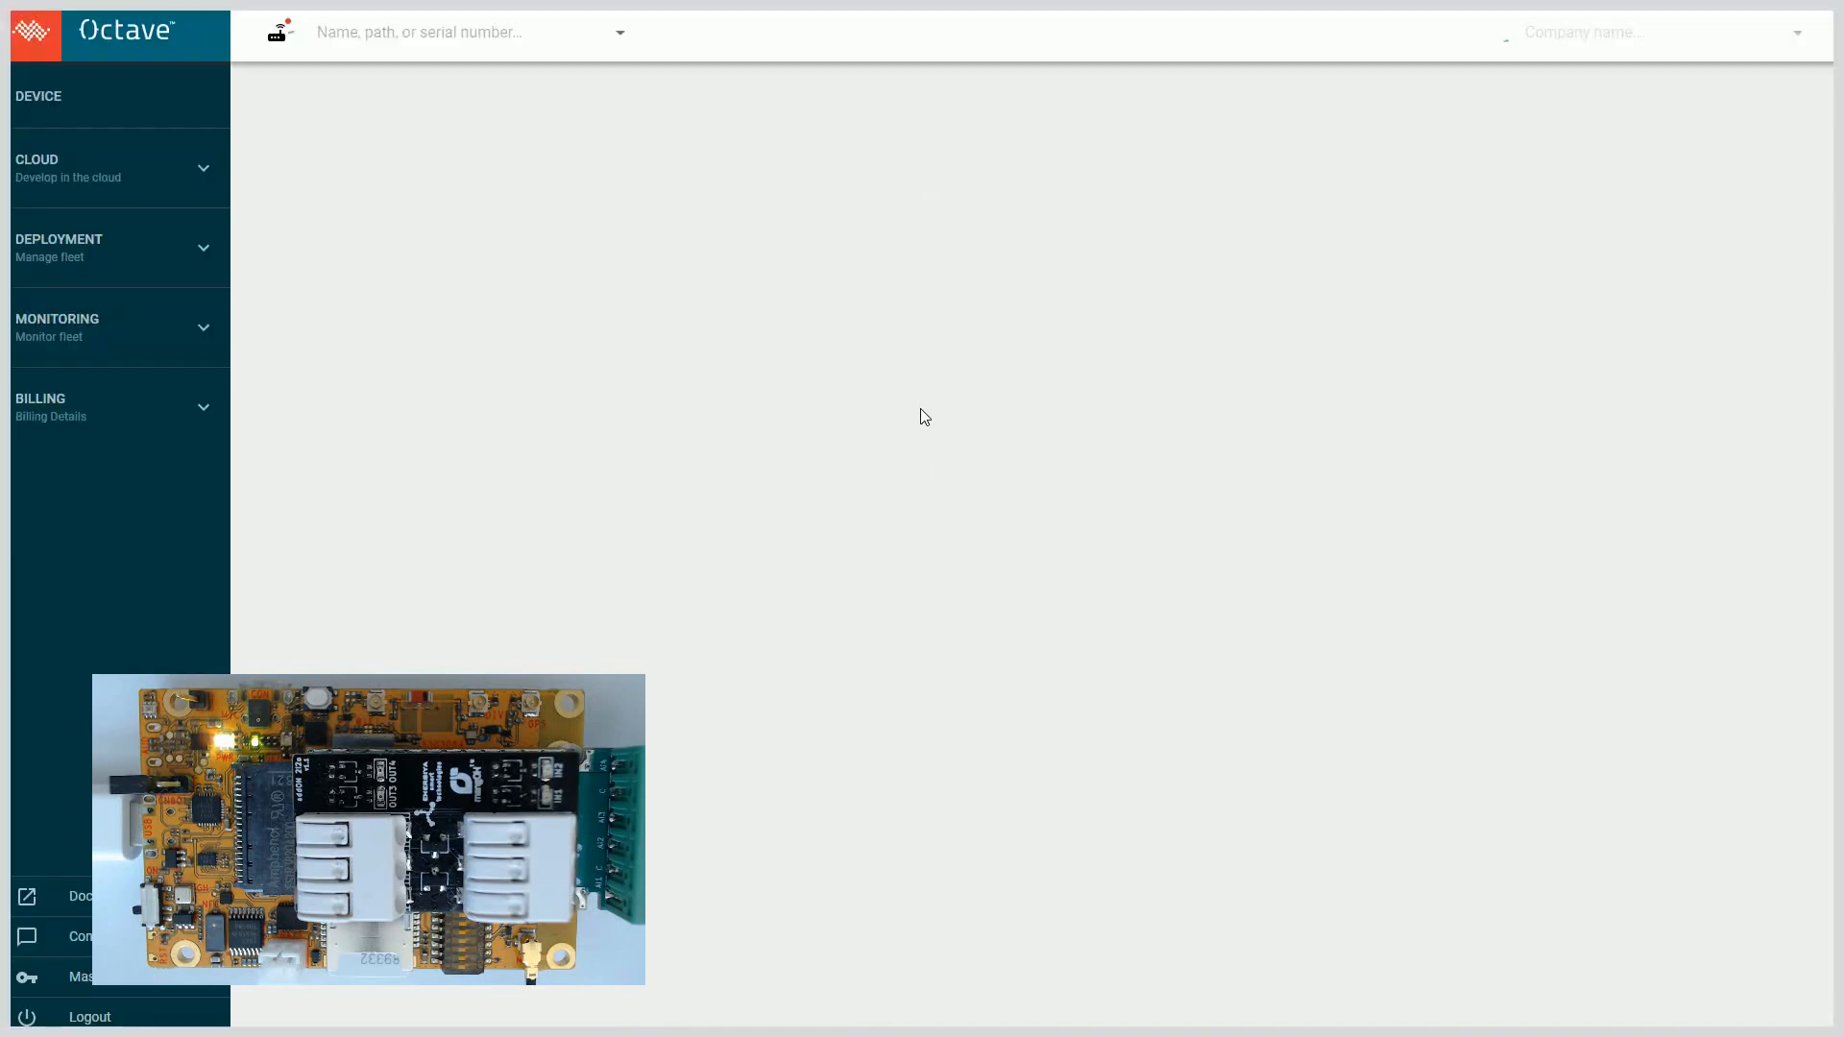
left_click(38, 96)
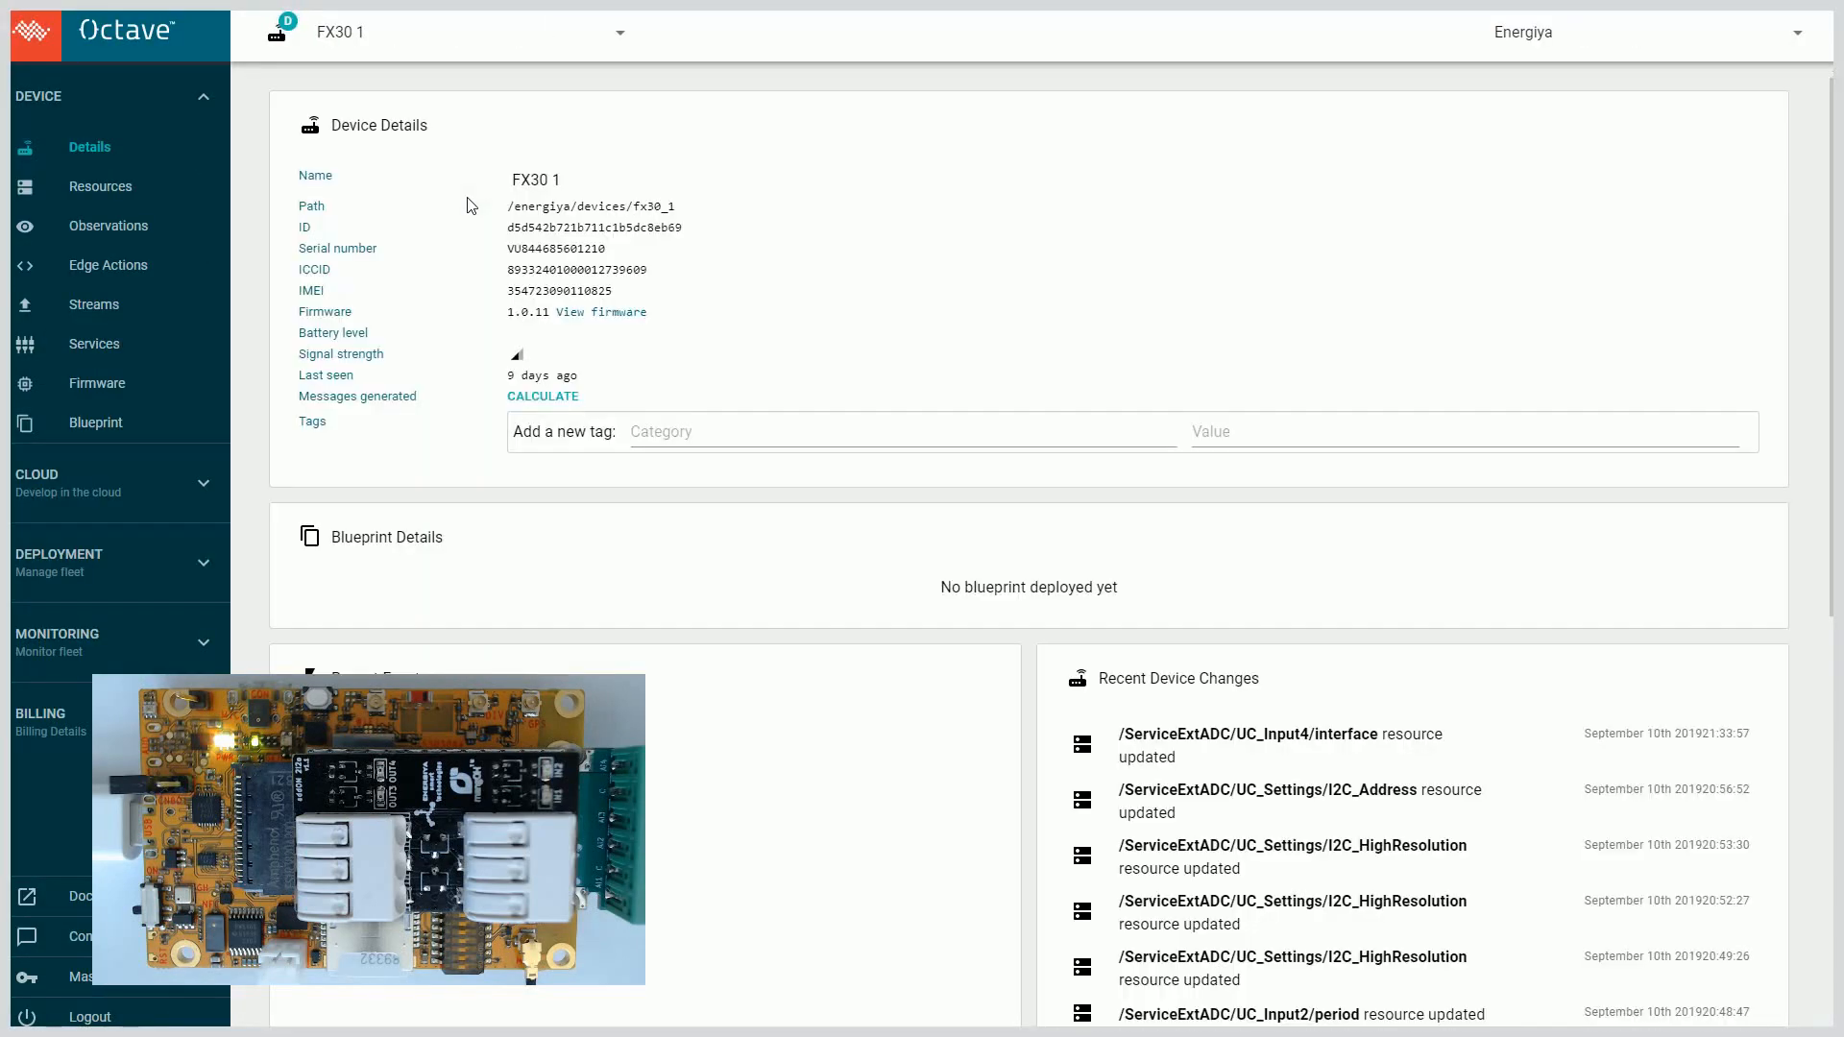
left_click(471, 33)
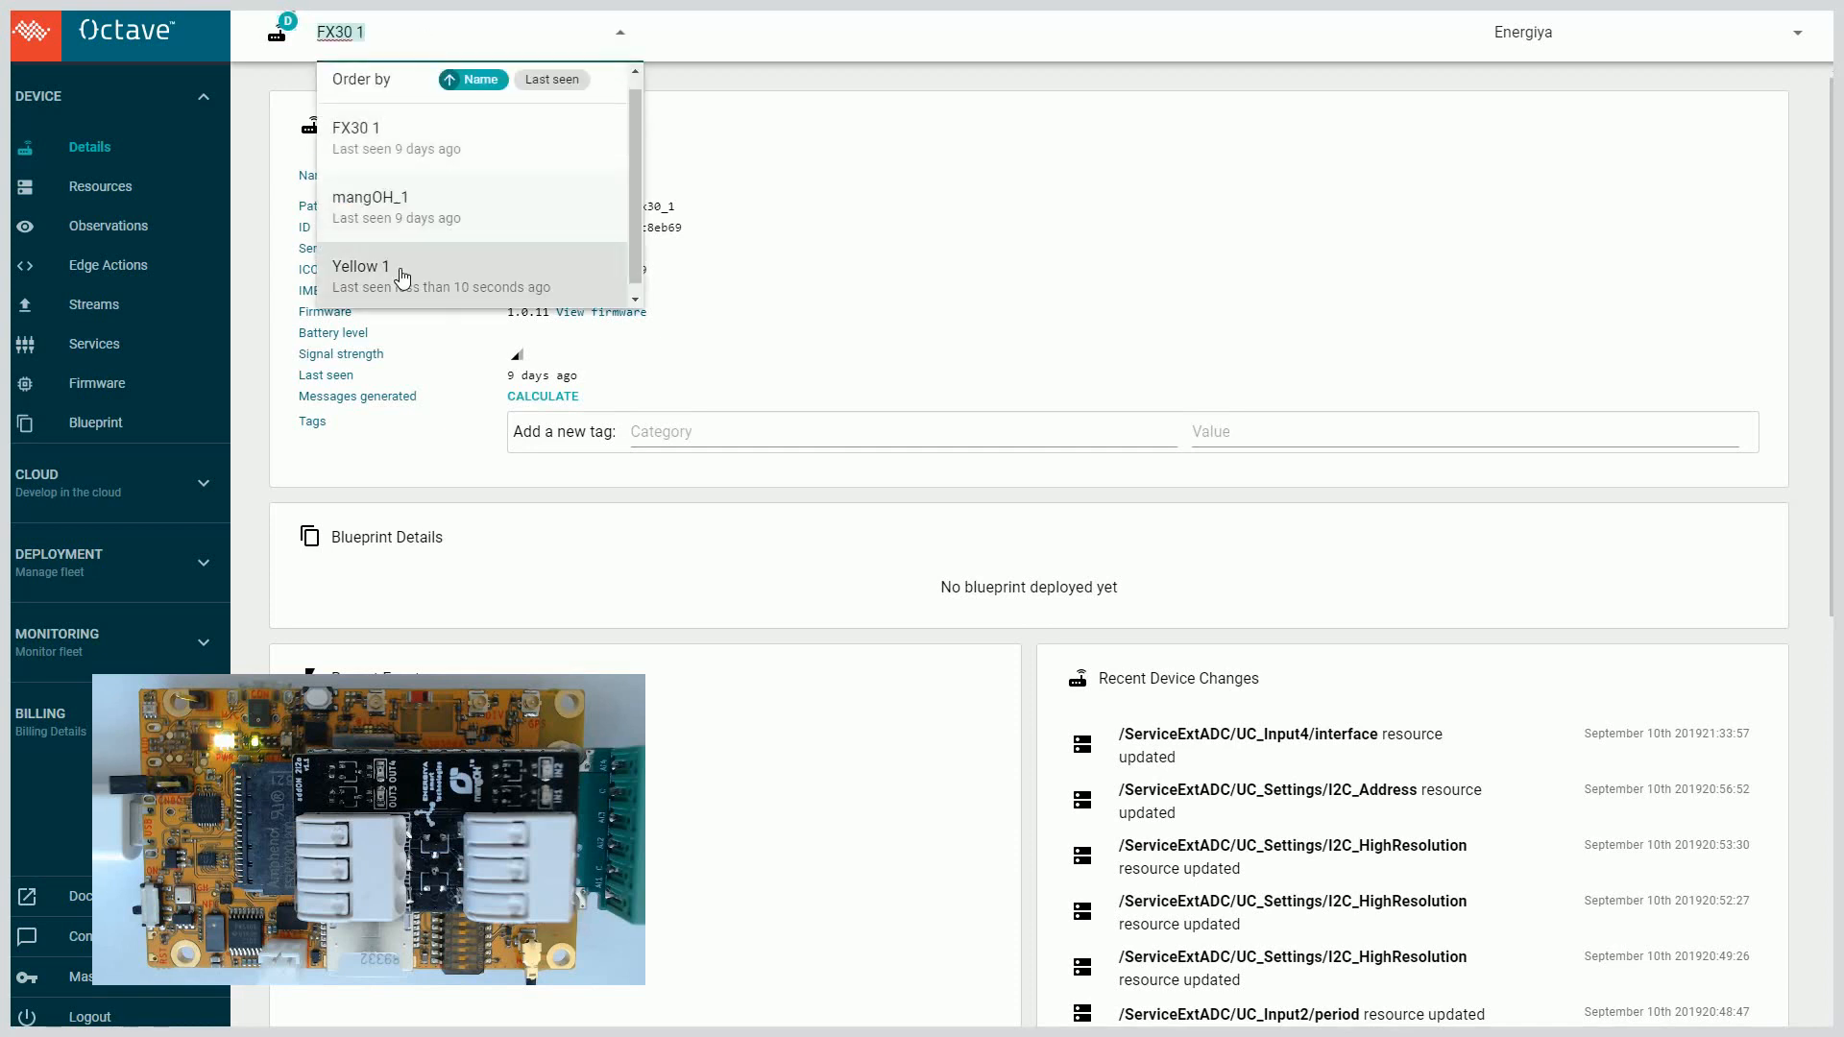
left_click(365, 275)
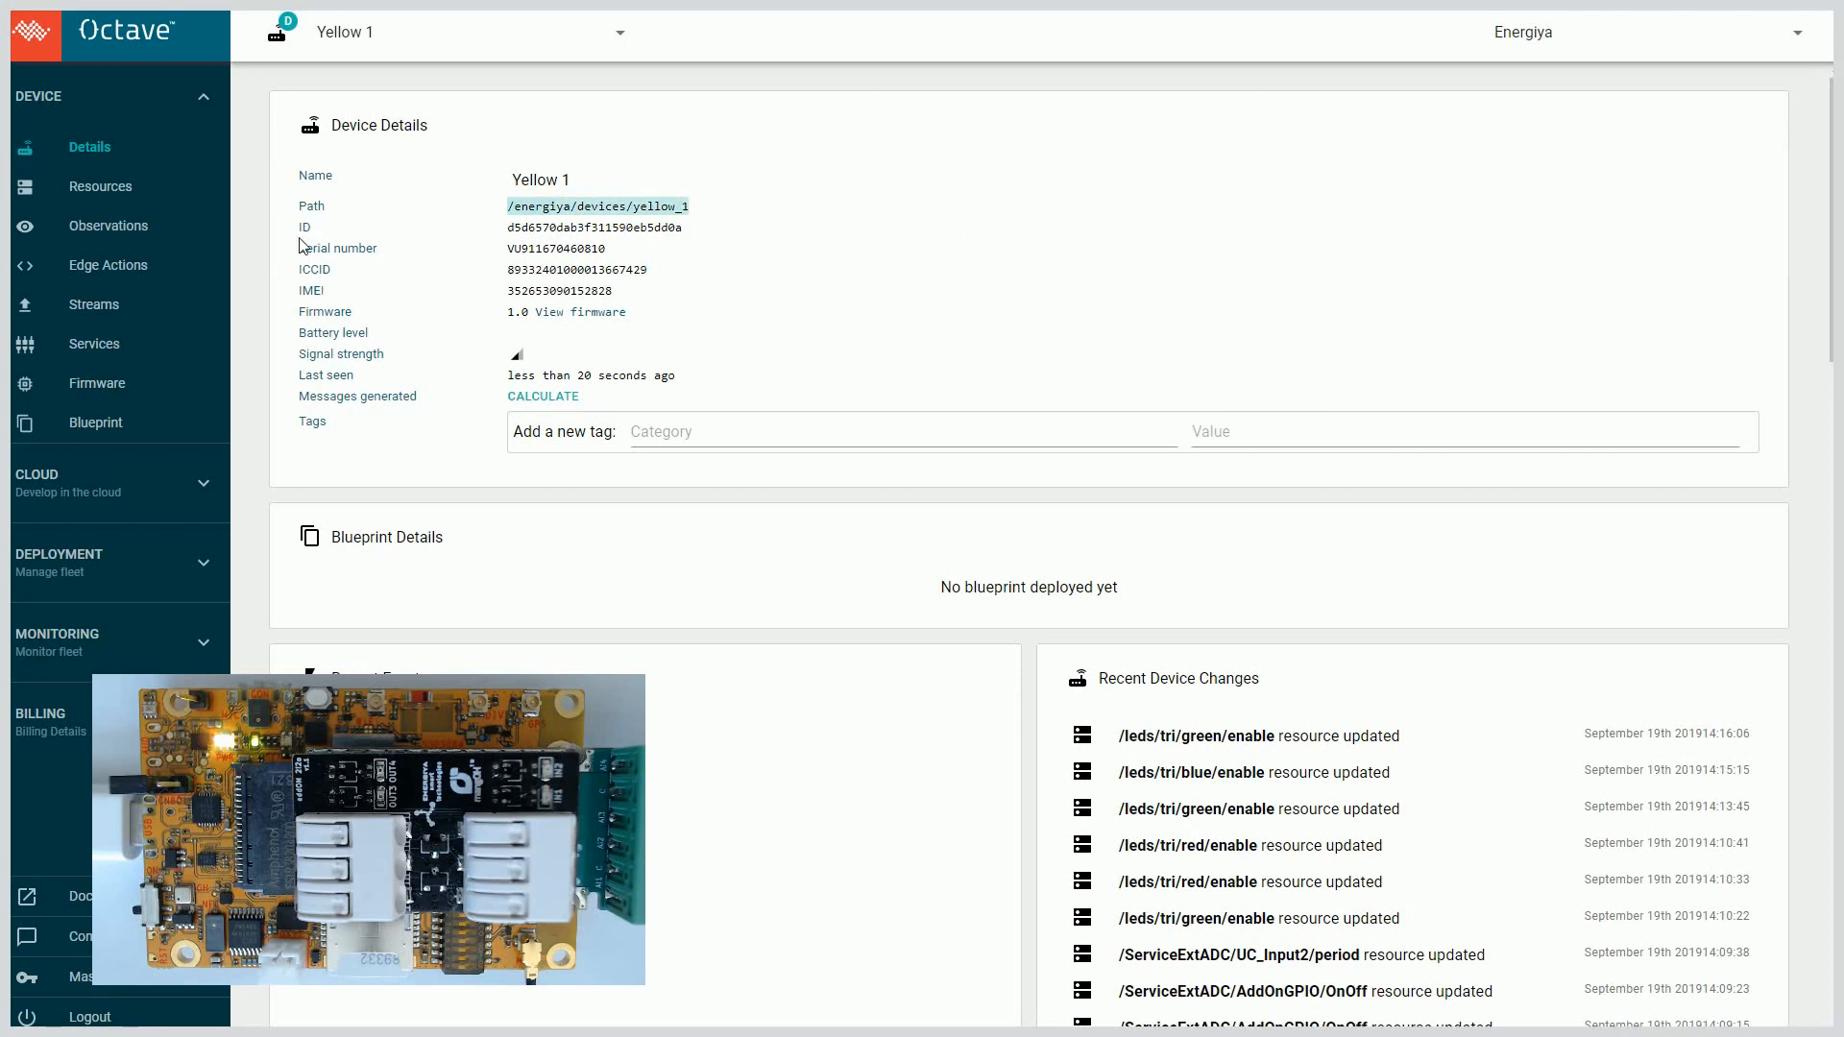
- In Resources, set AddOnGPIO/OnOff to true and apply it to the device
left_click(102, 186)
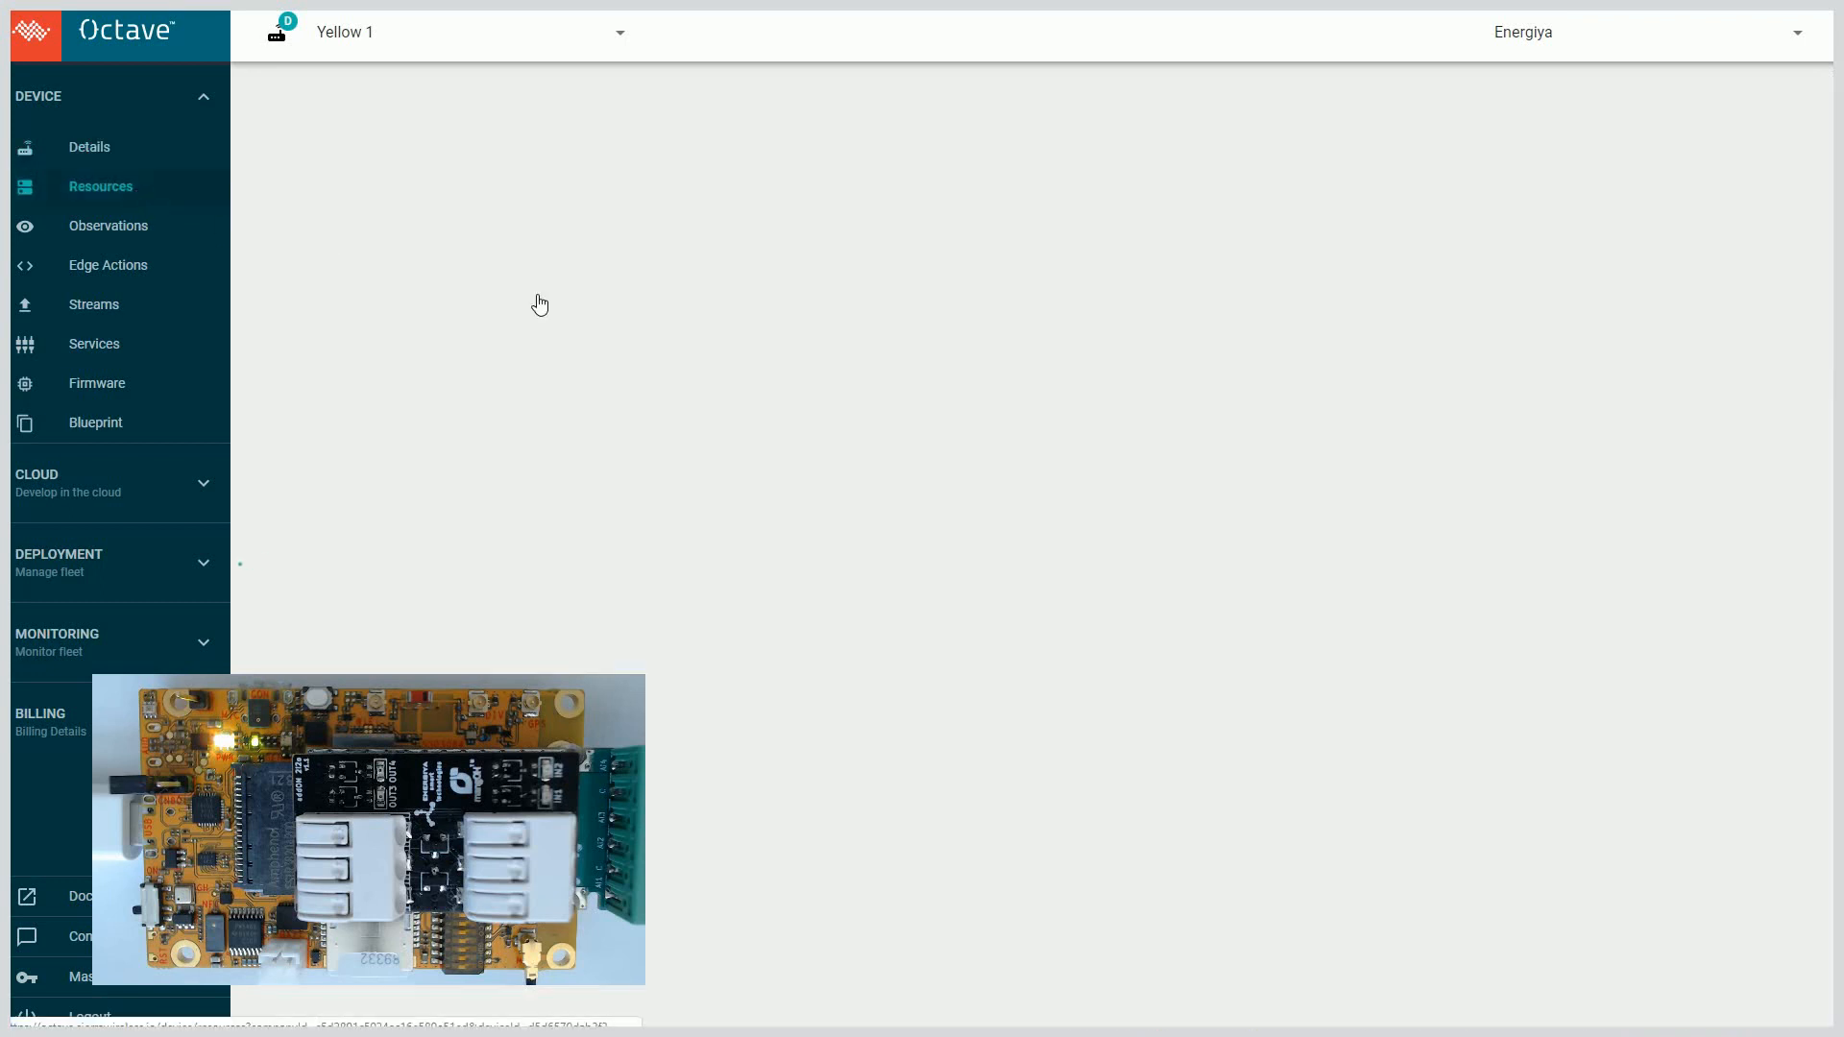
left_click(100, 186)
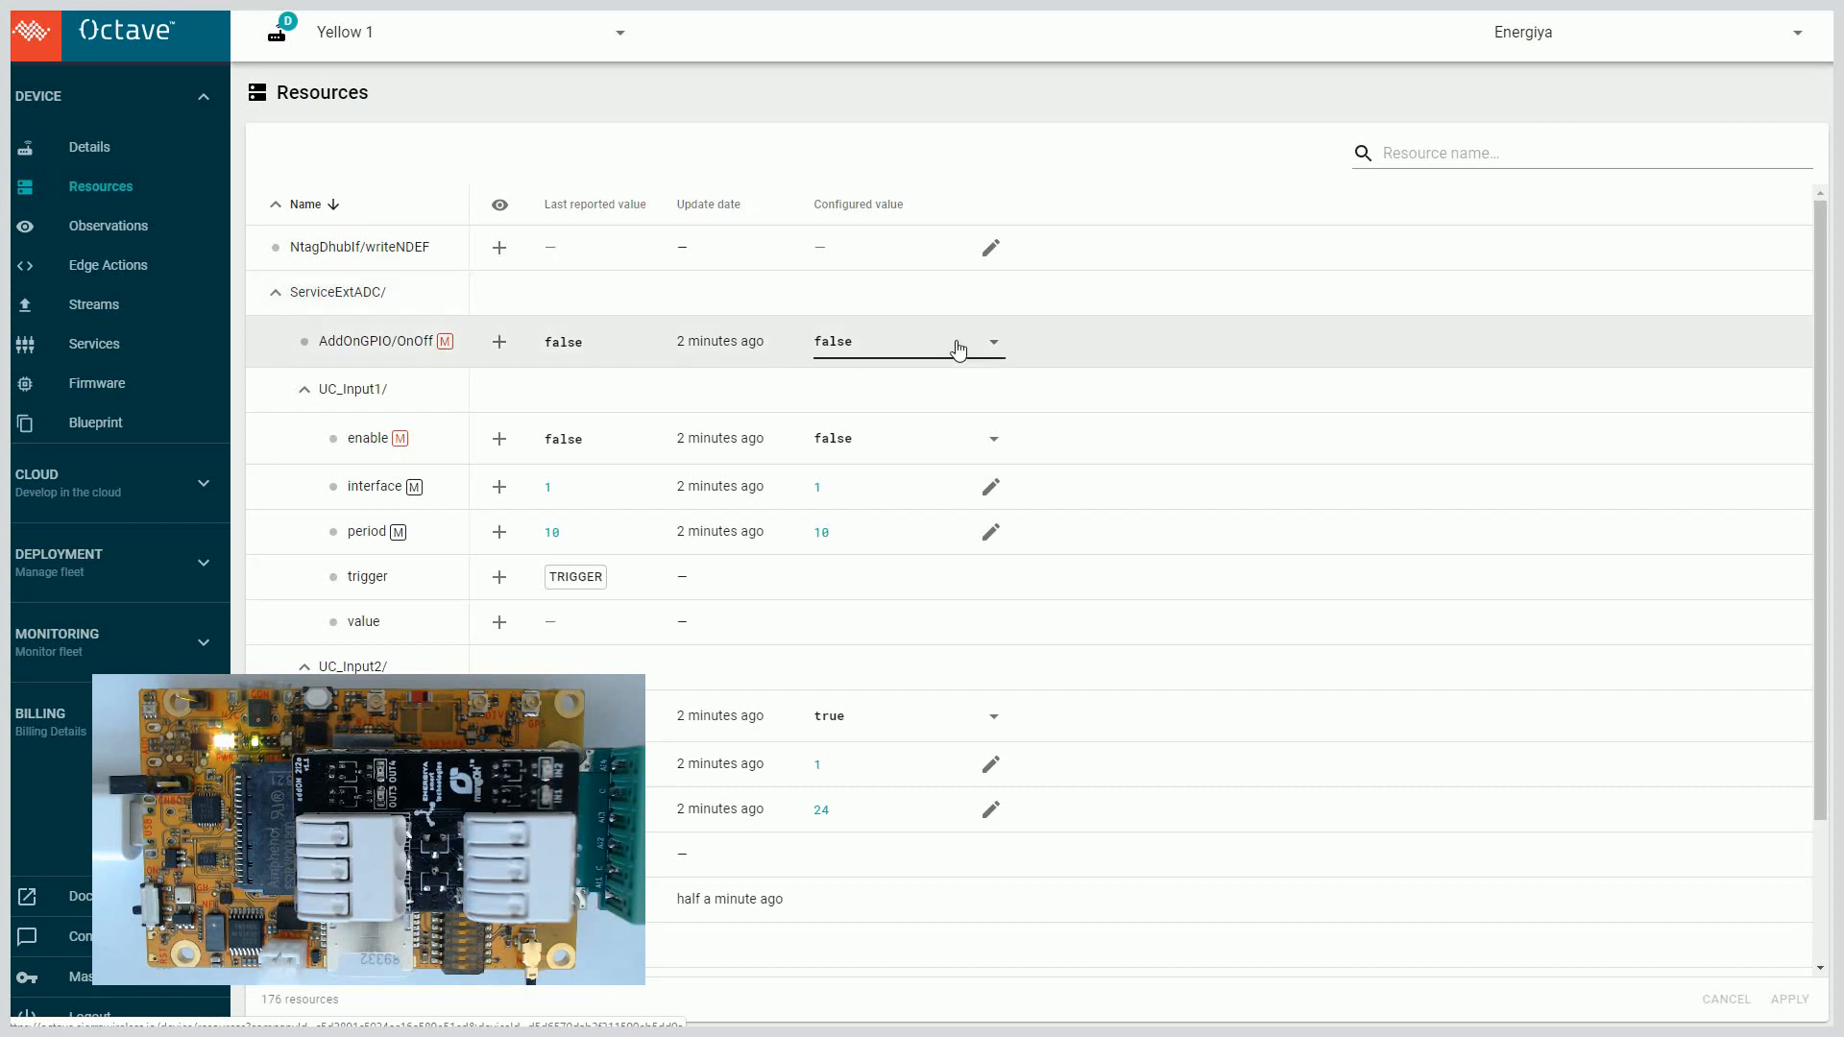
left_click(993, 341)
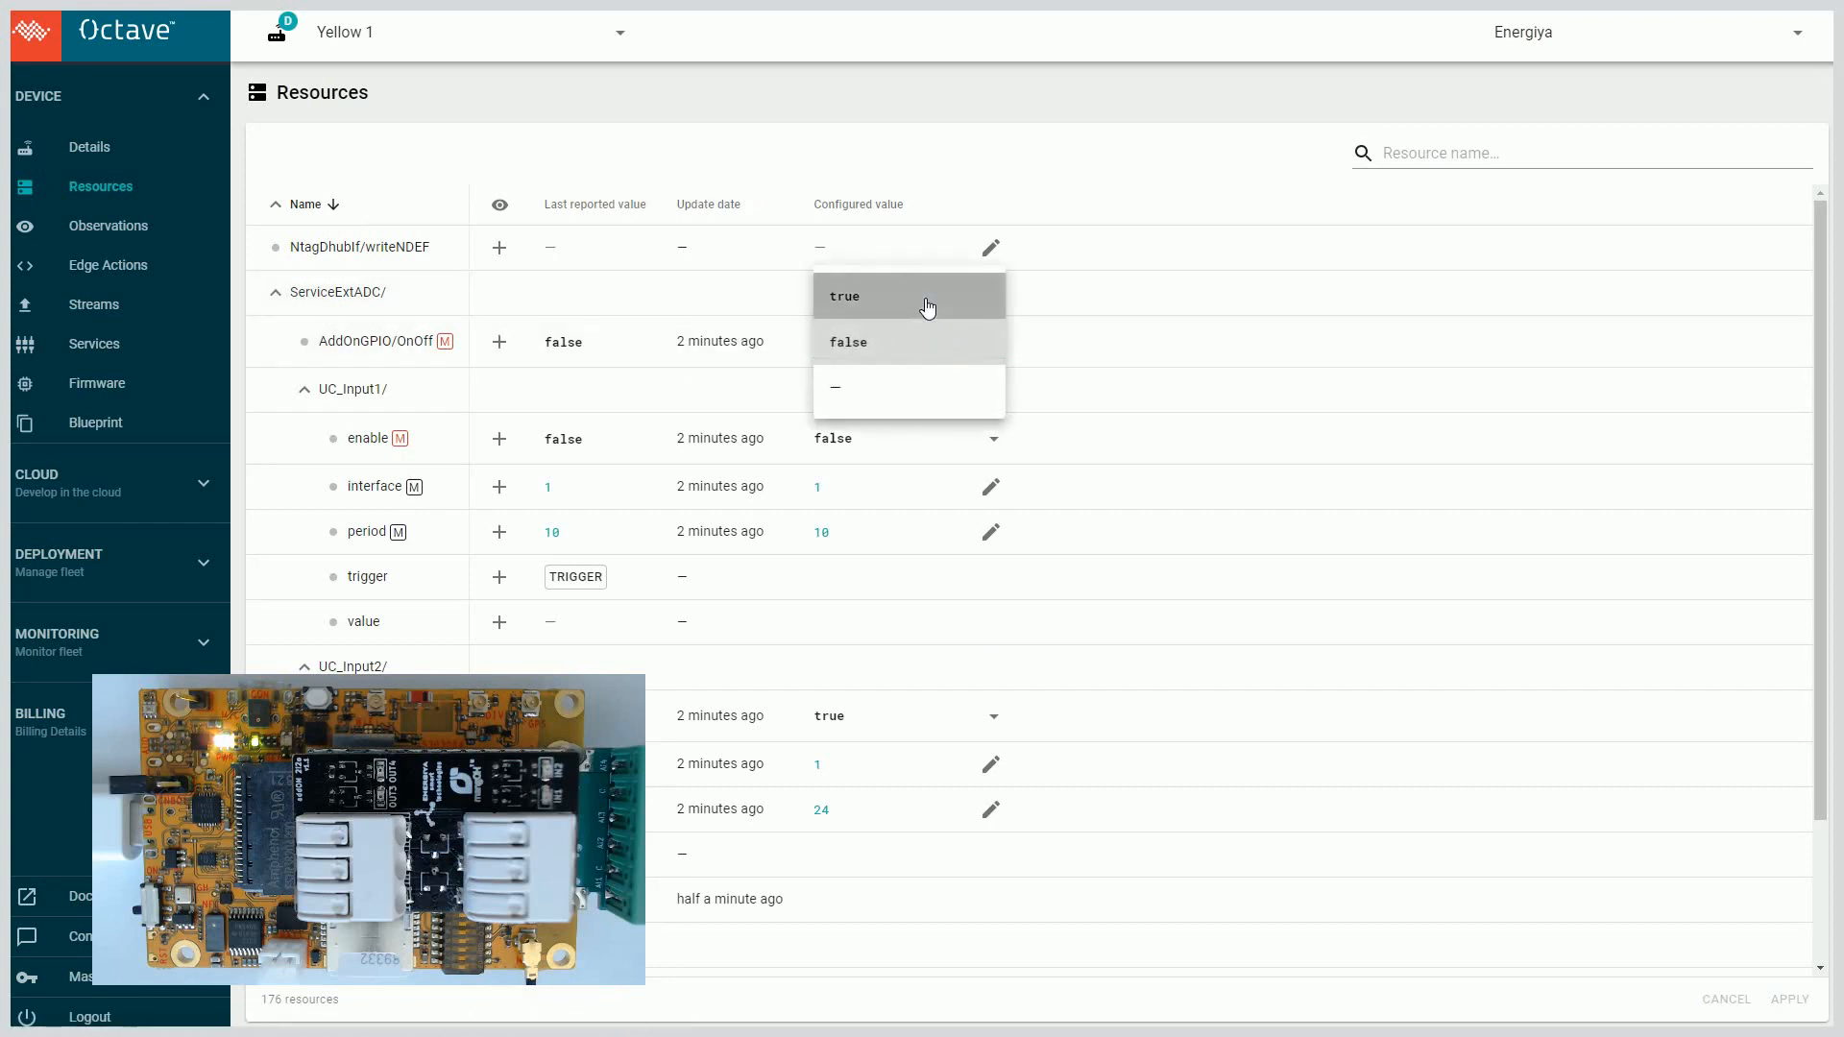
left_click(843, 296)
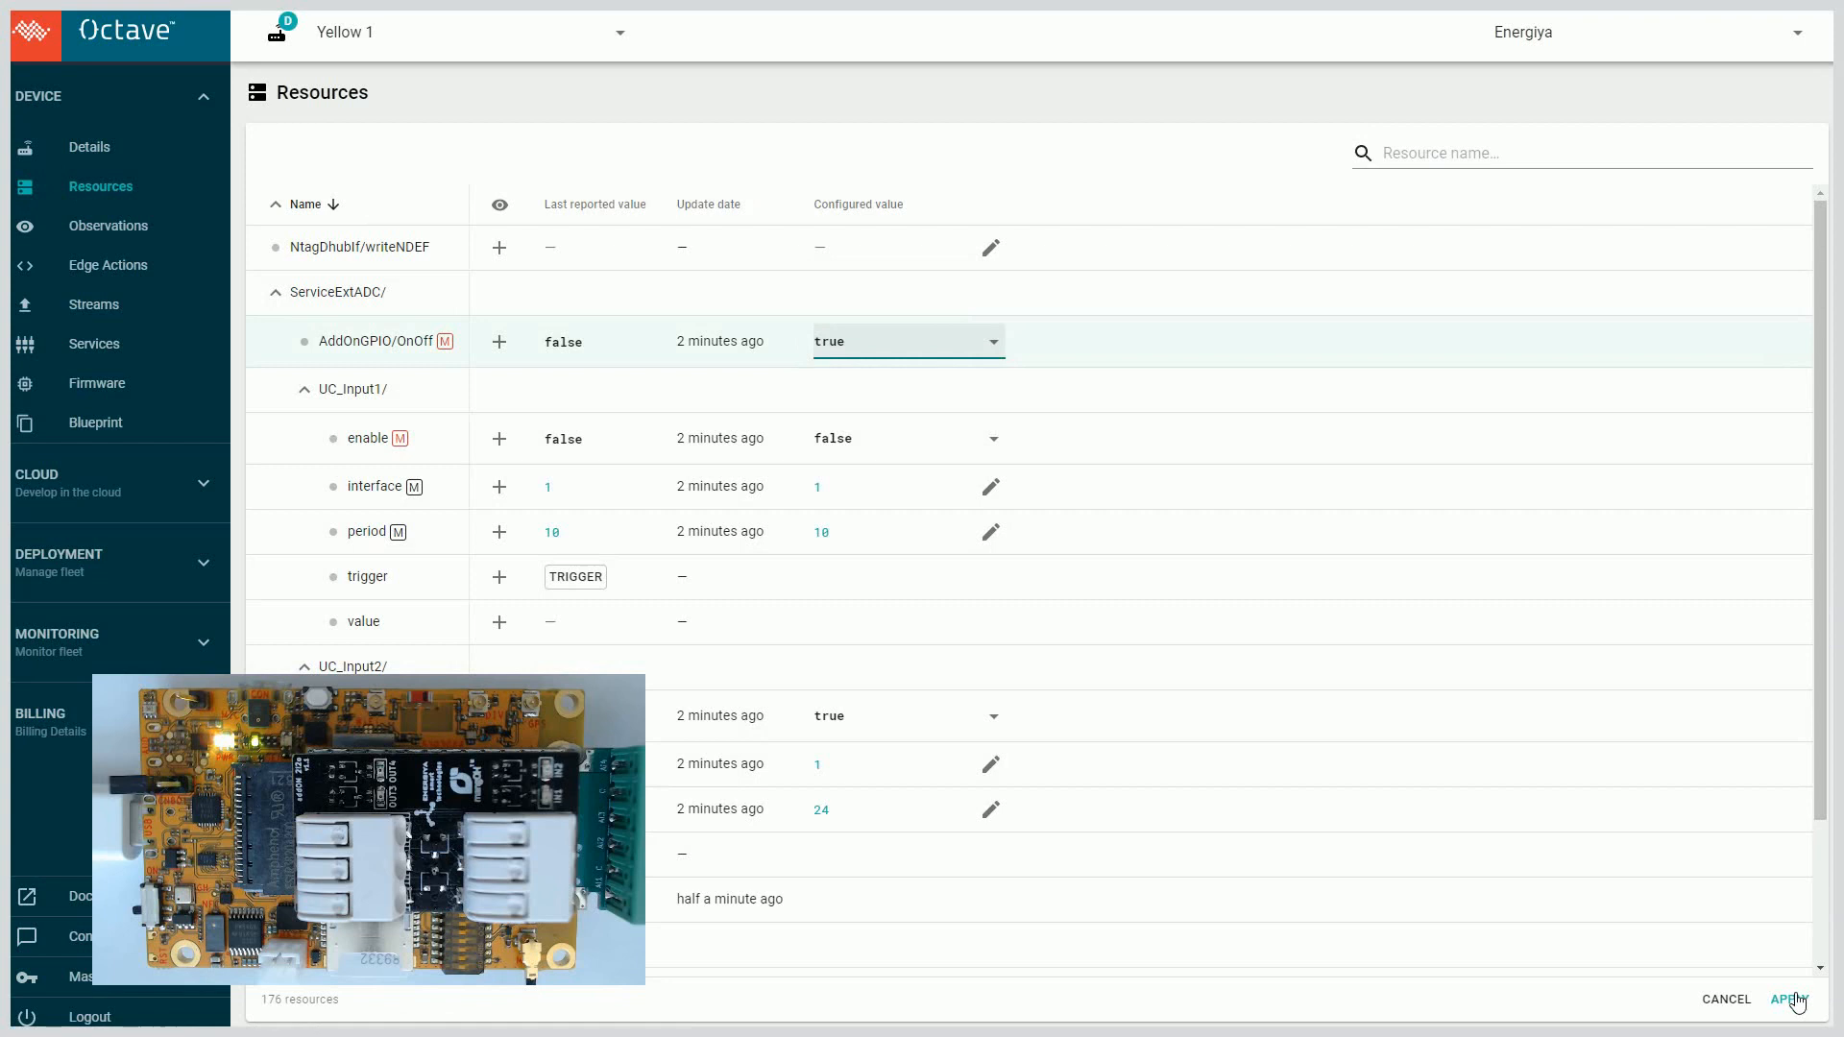
left_click(1789, 999)
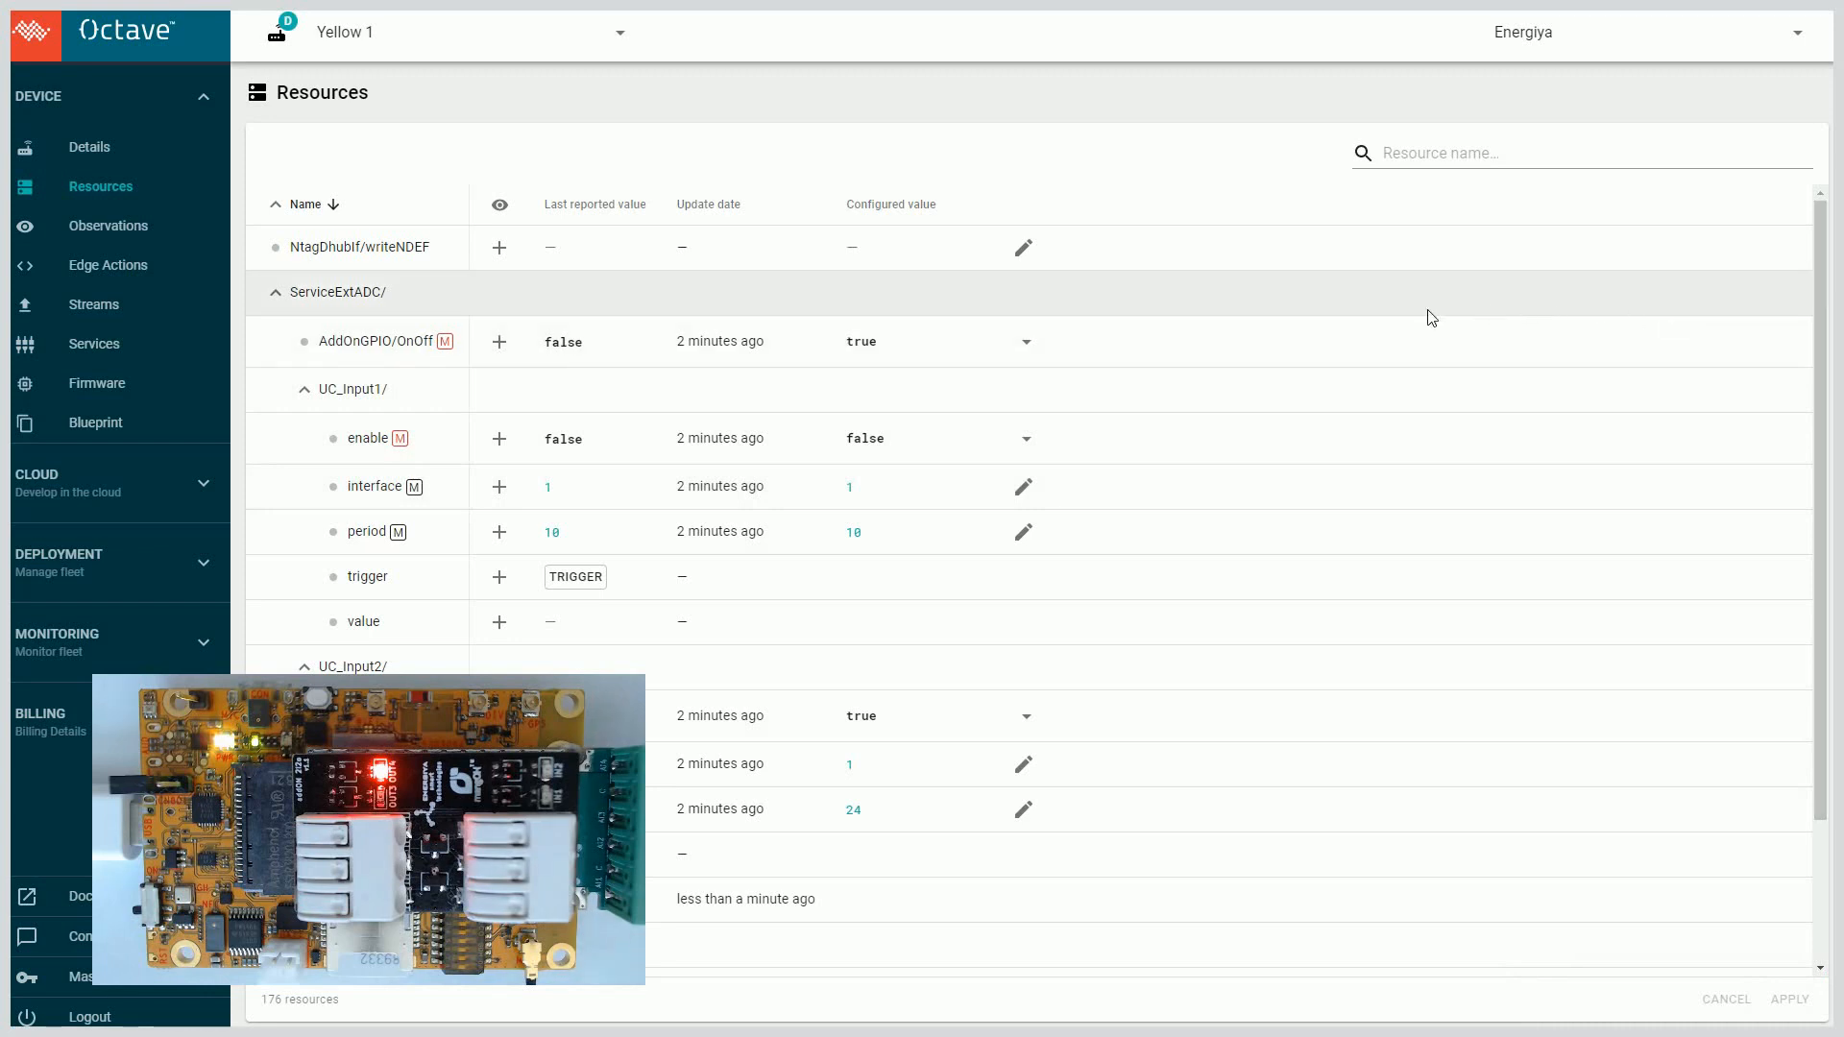
- Set AddOnGPIO/OnOff back to false and apply it again
left_click(1024, 342)
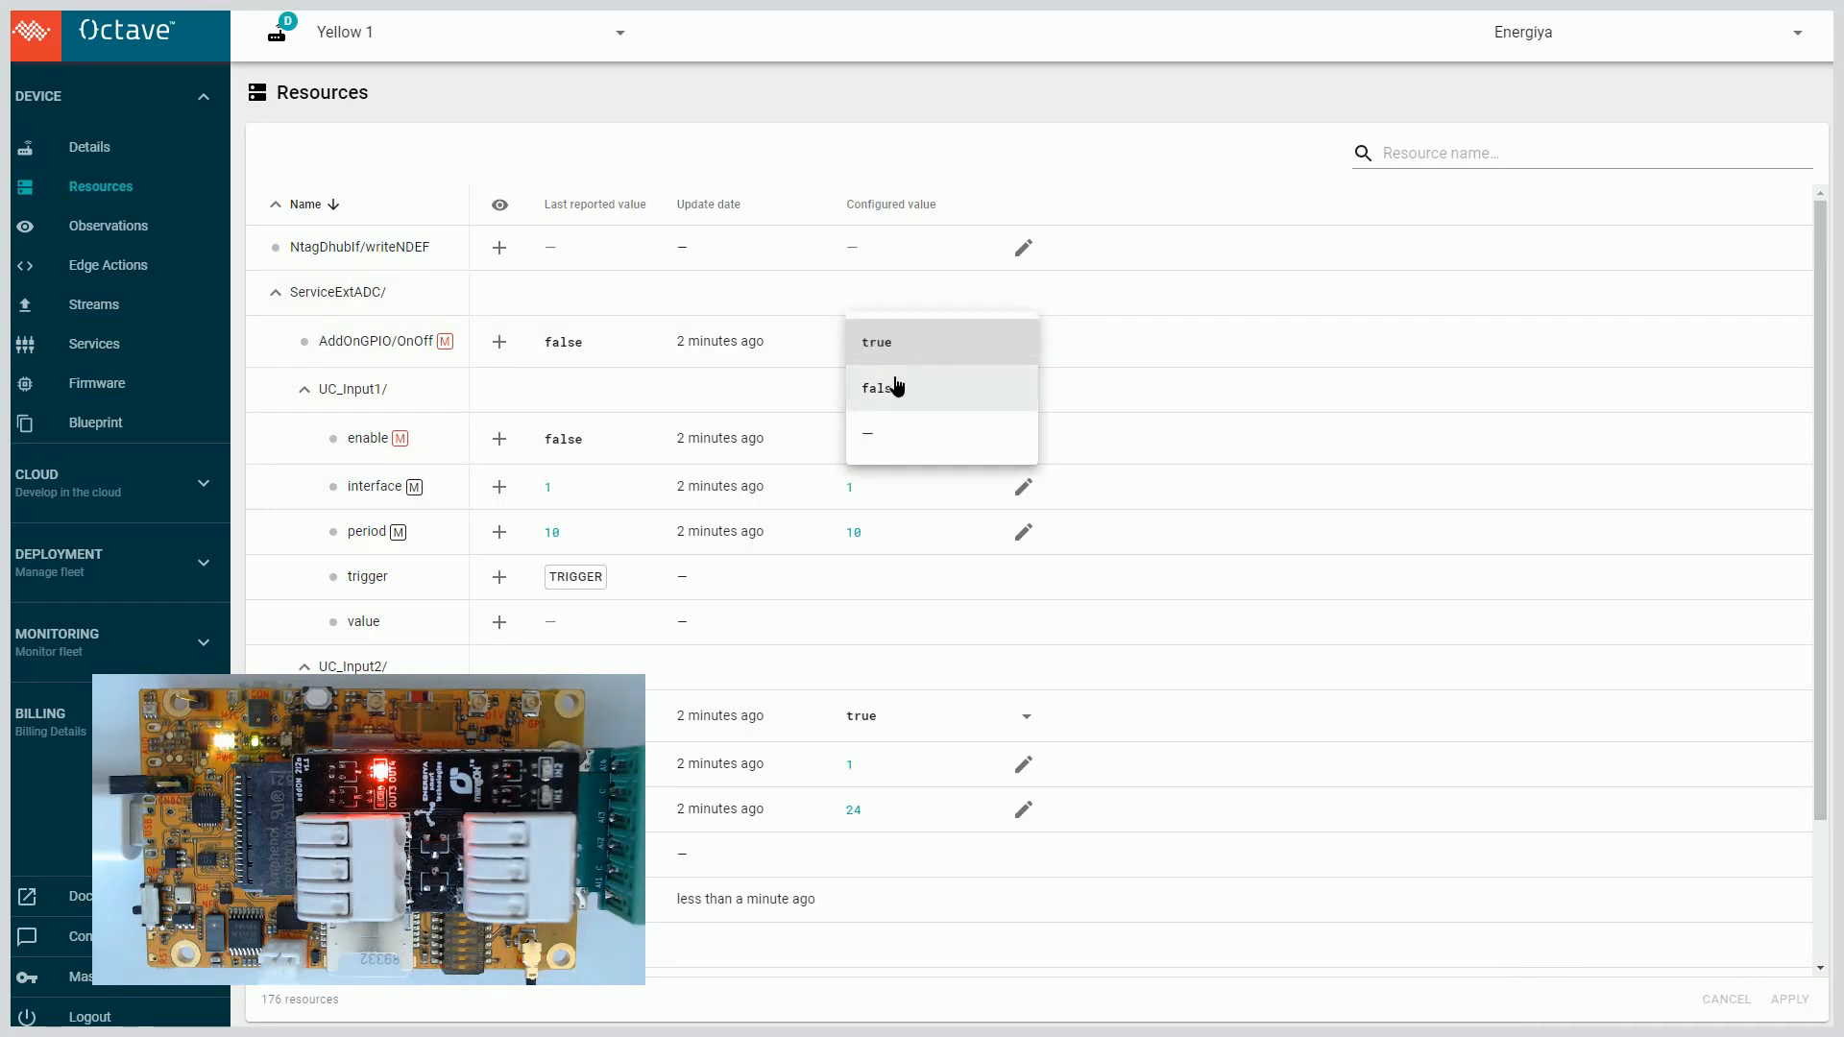
left_click(881, 388)
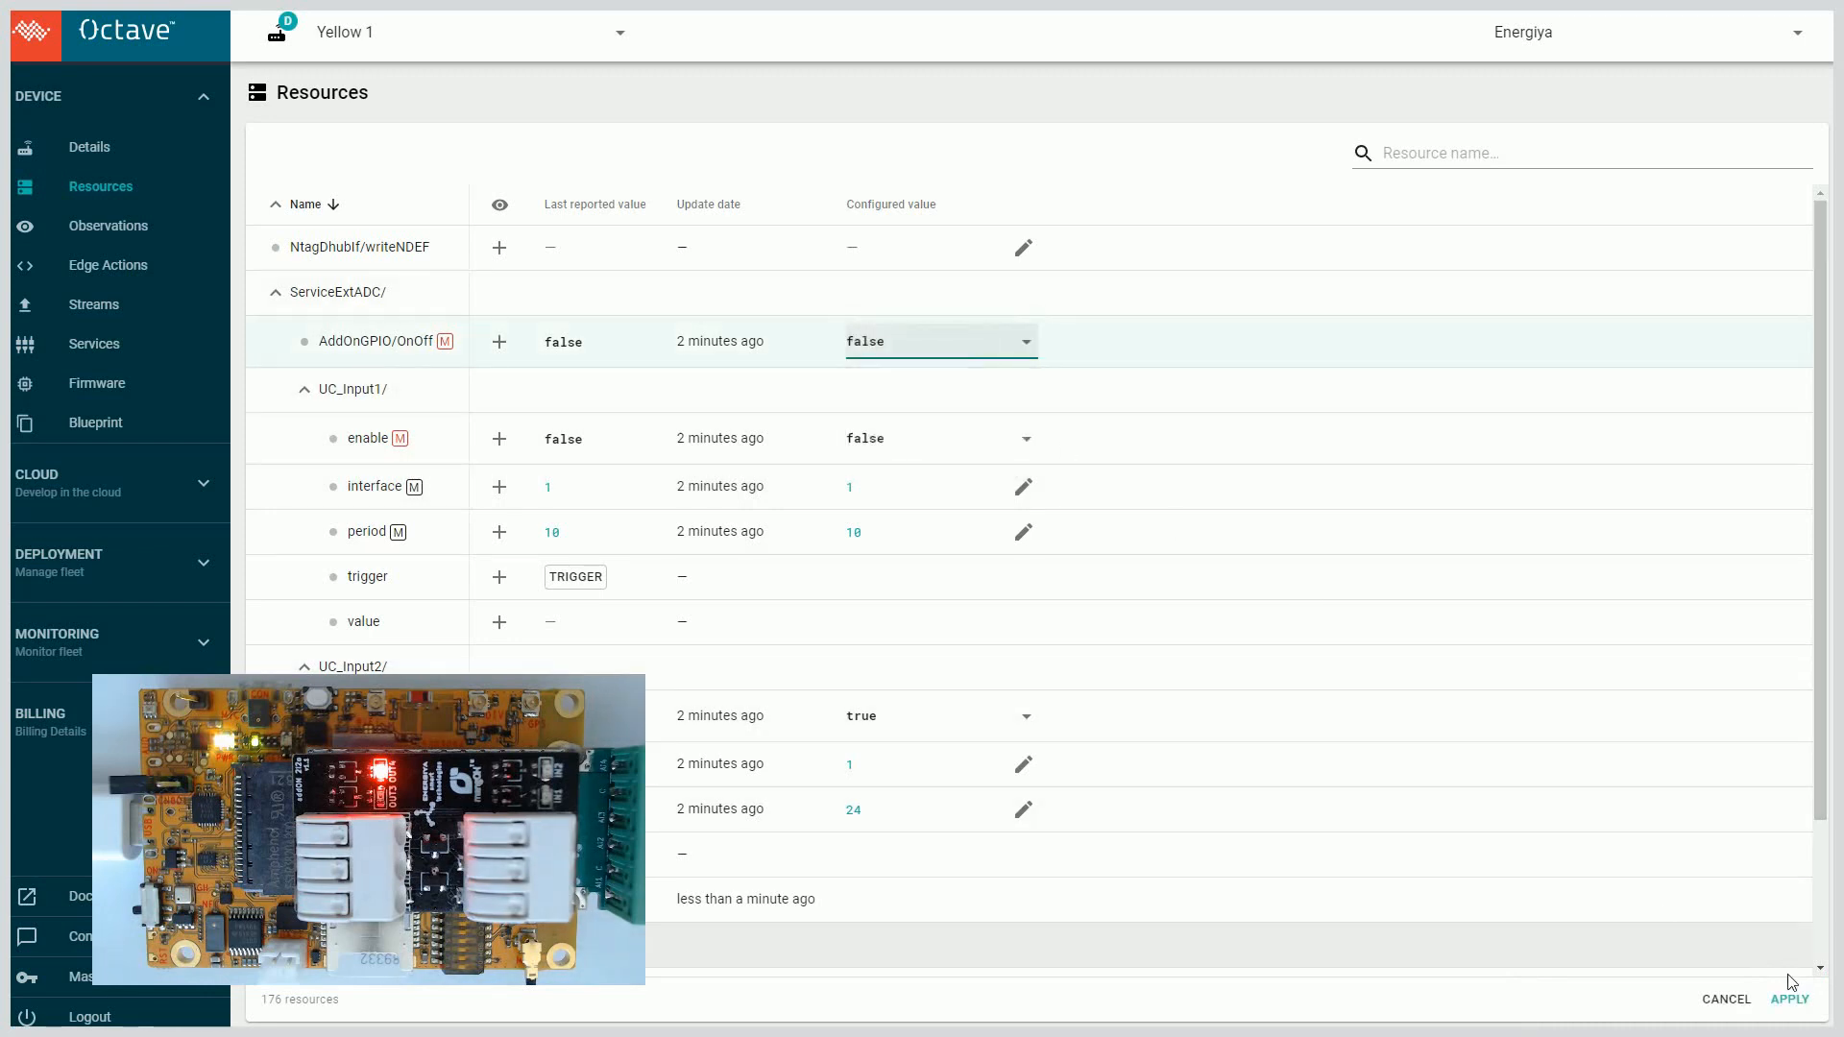
left_click(1787, 999)
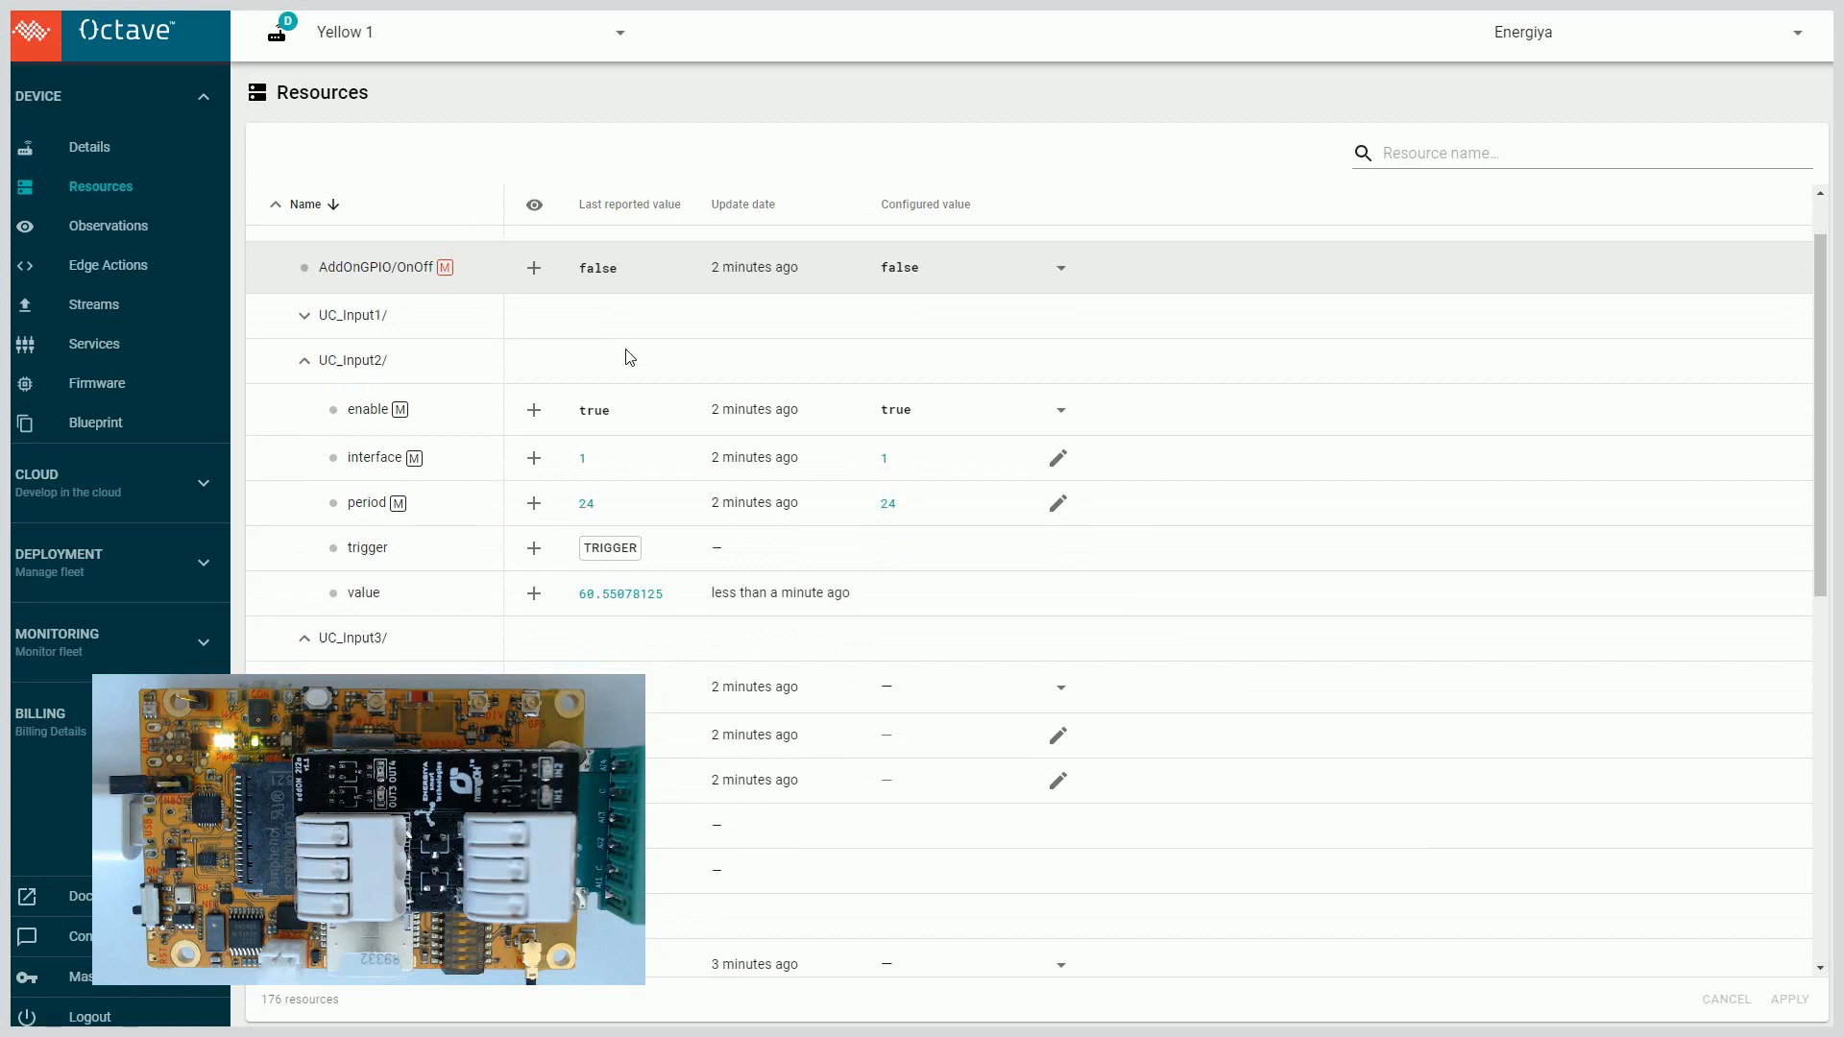
- Confirm UC_Input2/period as 25 with SET and apply it to Yellow 1
scroll("down", 3)
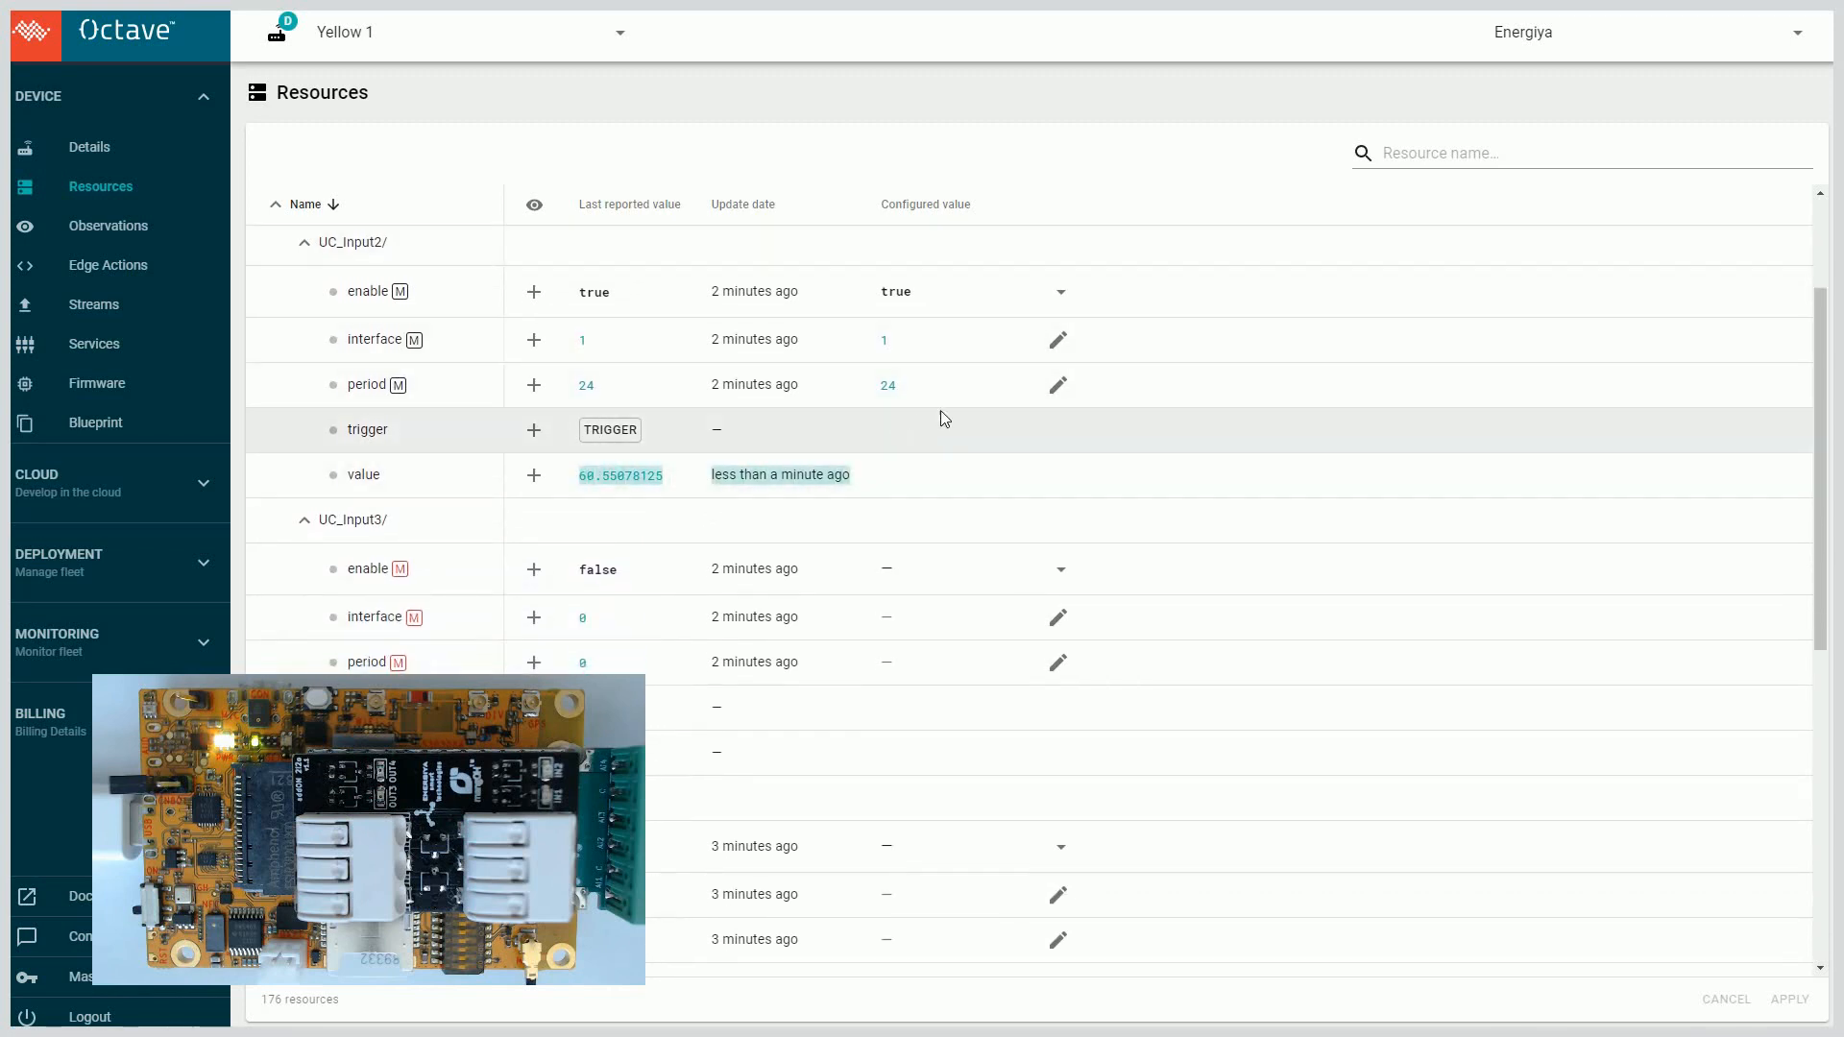
left_click(1057, 384)
type("25")
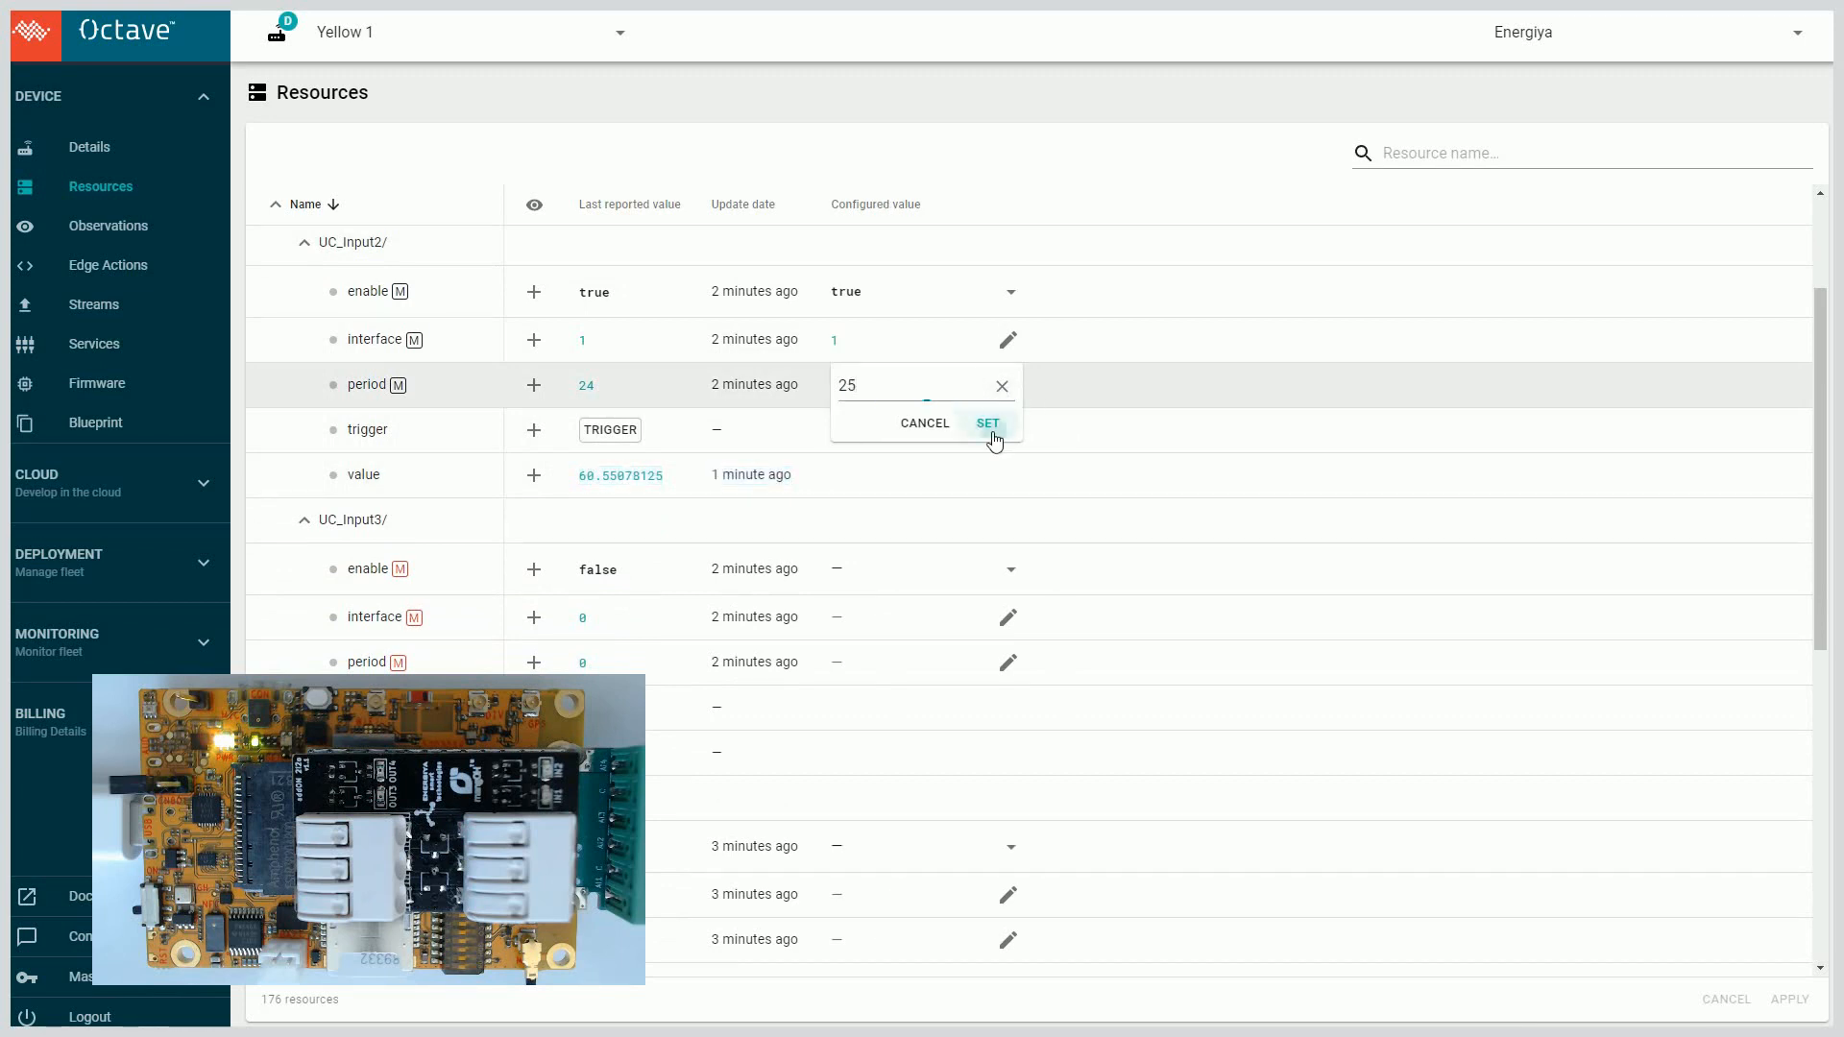
left_click(987, 423)
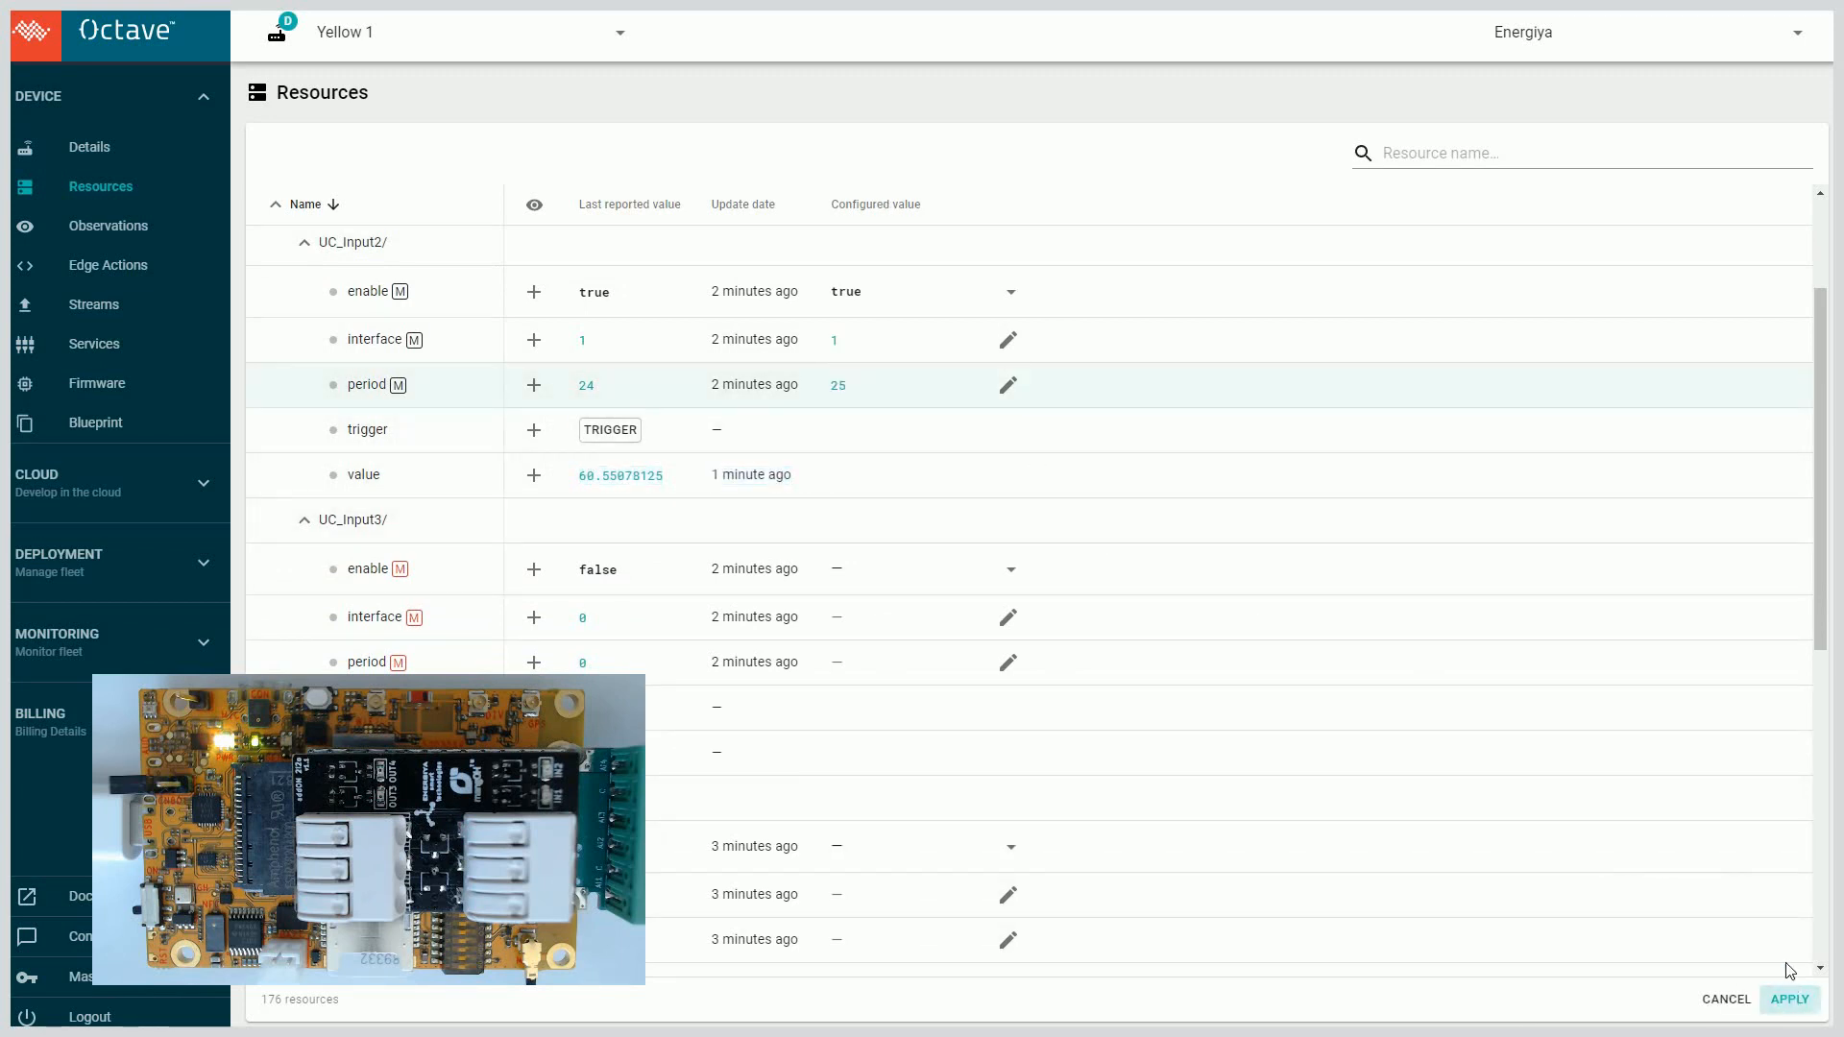
left_click(1788, 998)
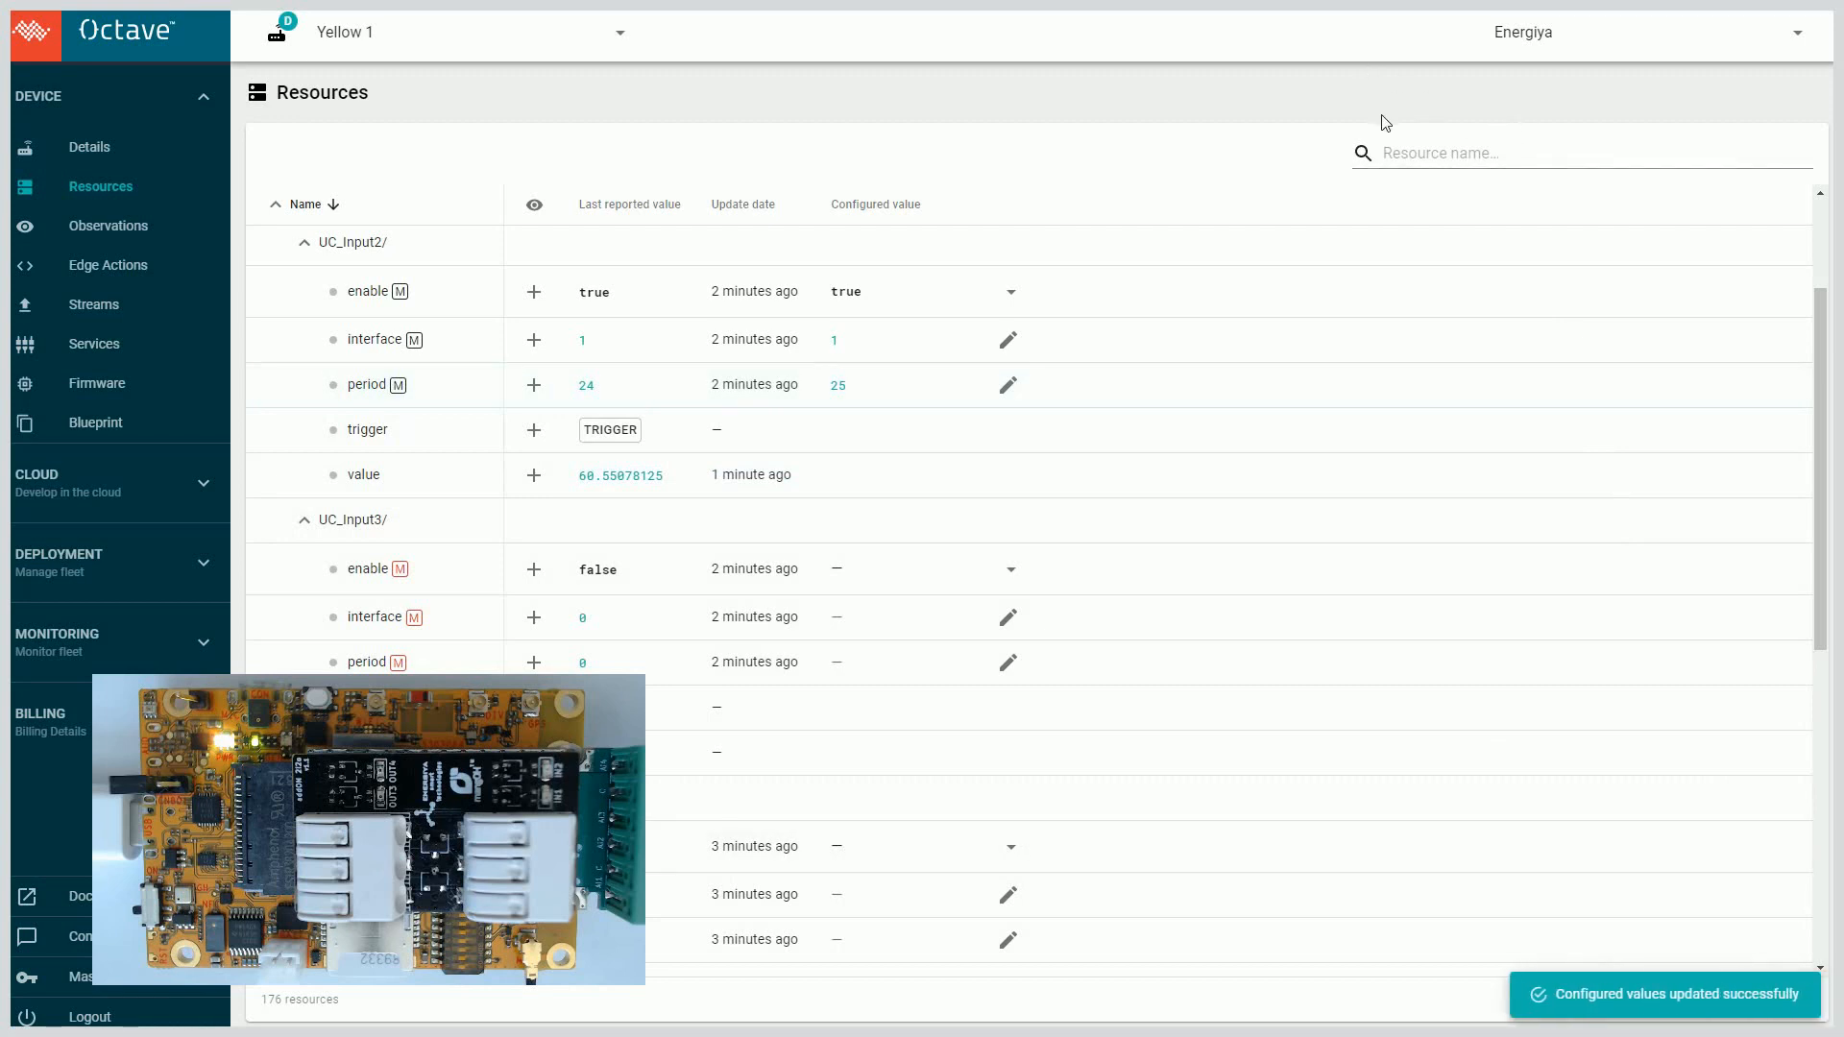
scroll("down", 3)
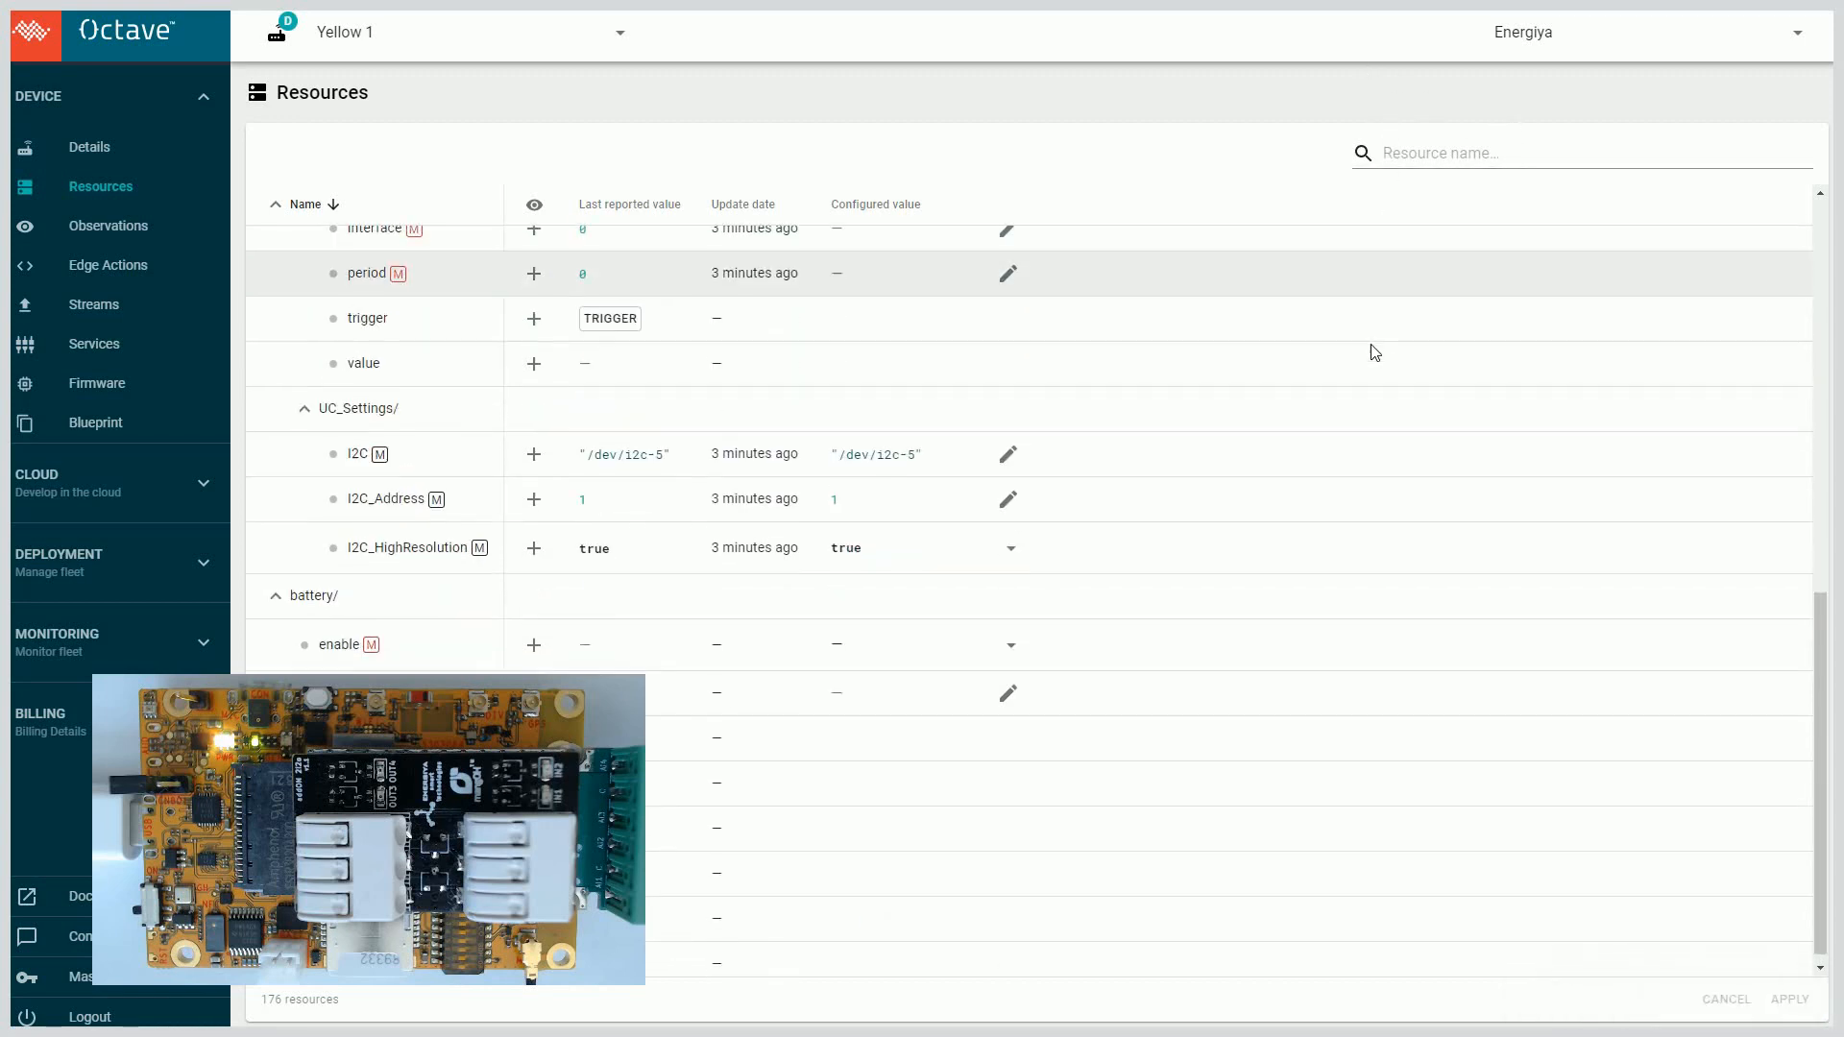
scroll("up", 3)
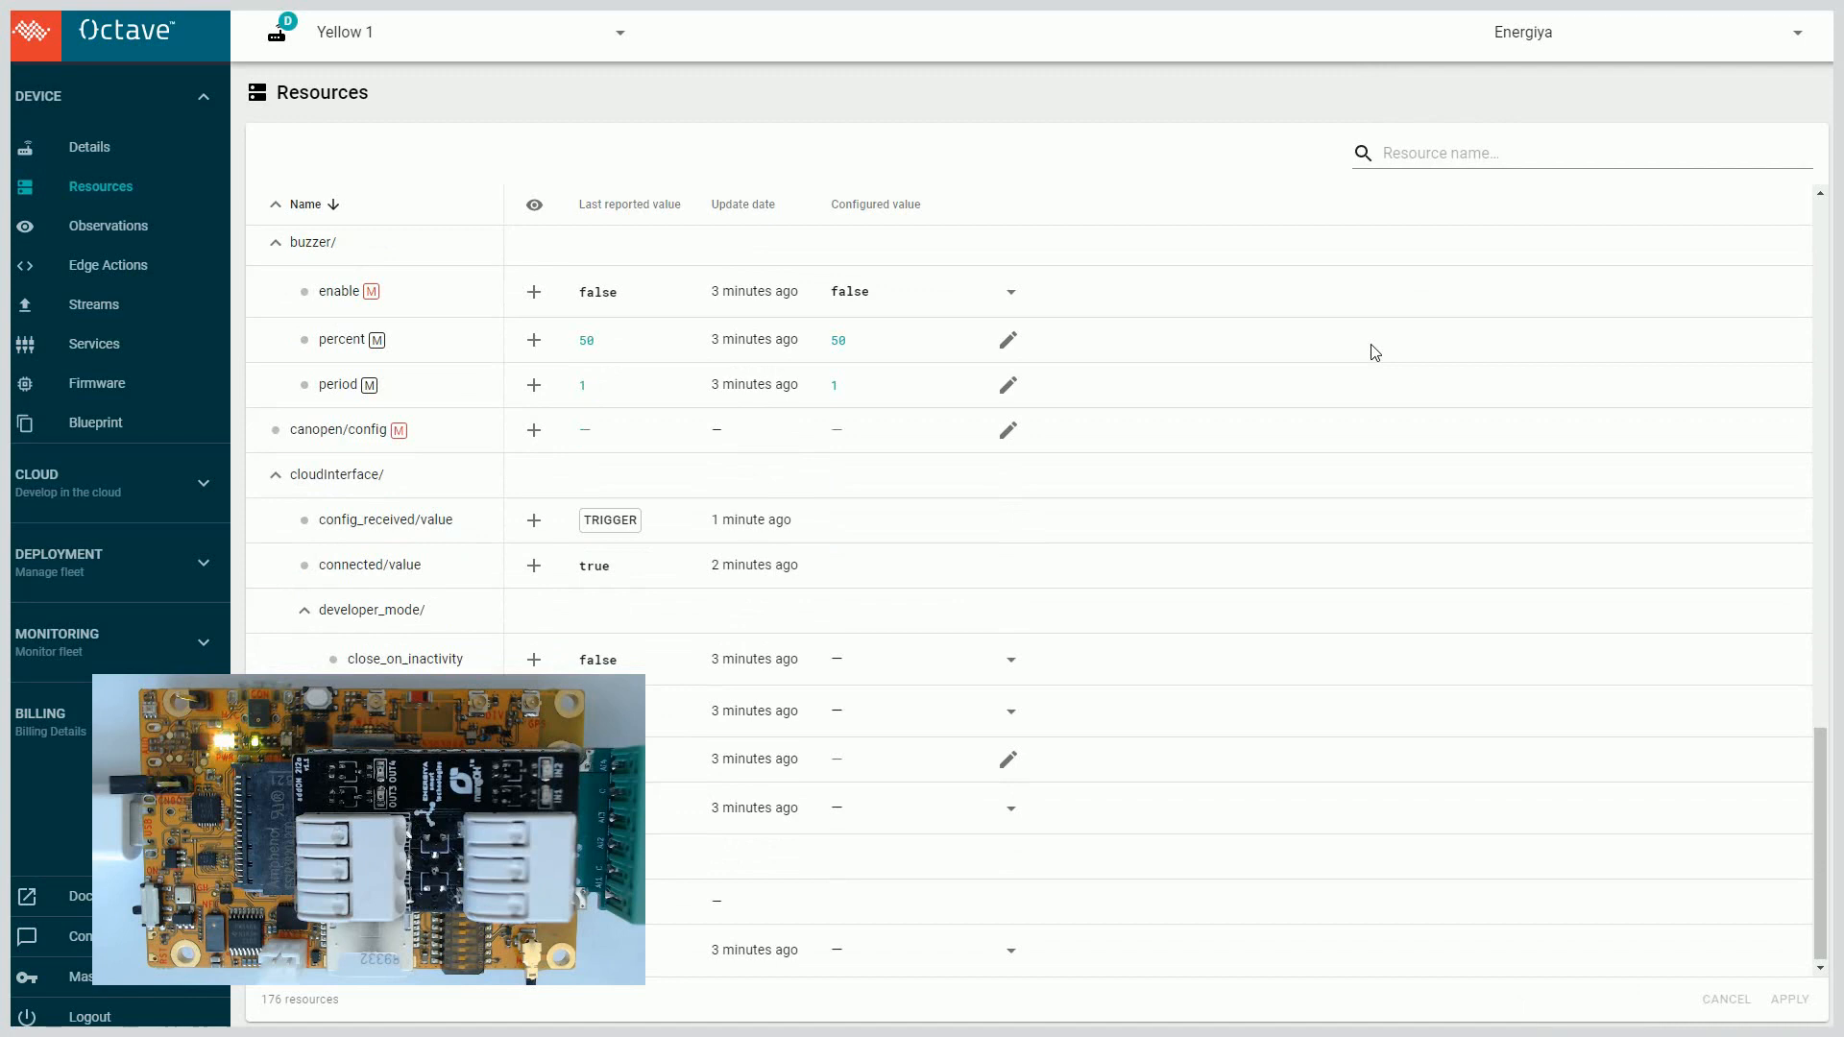
scroll("down", 3)
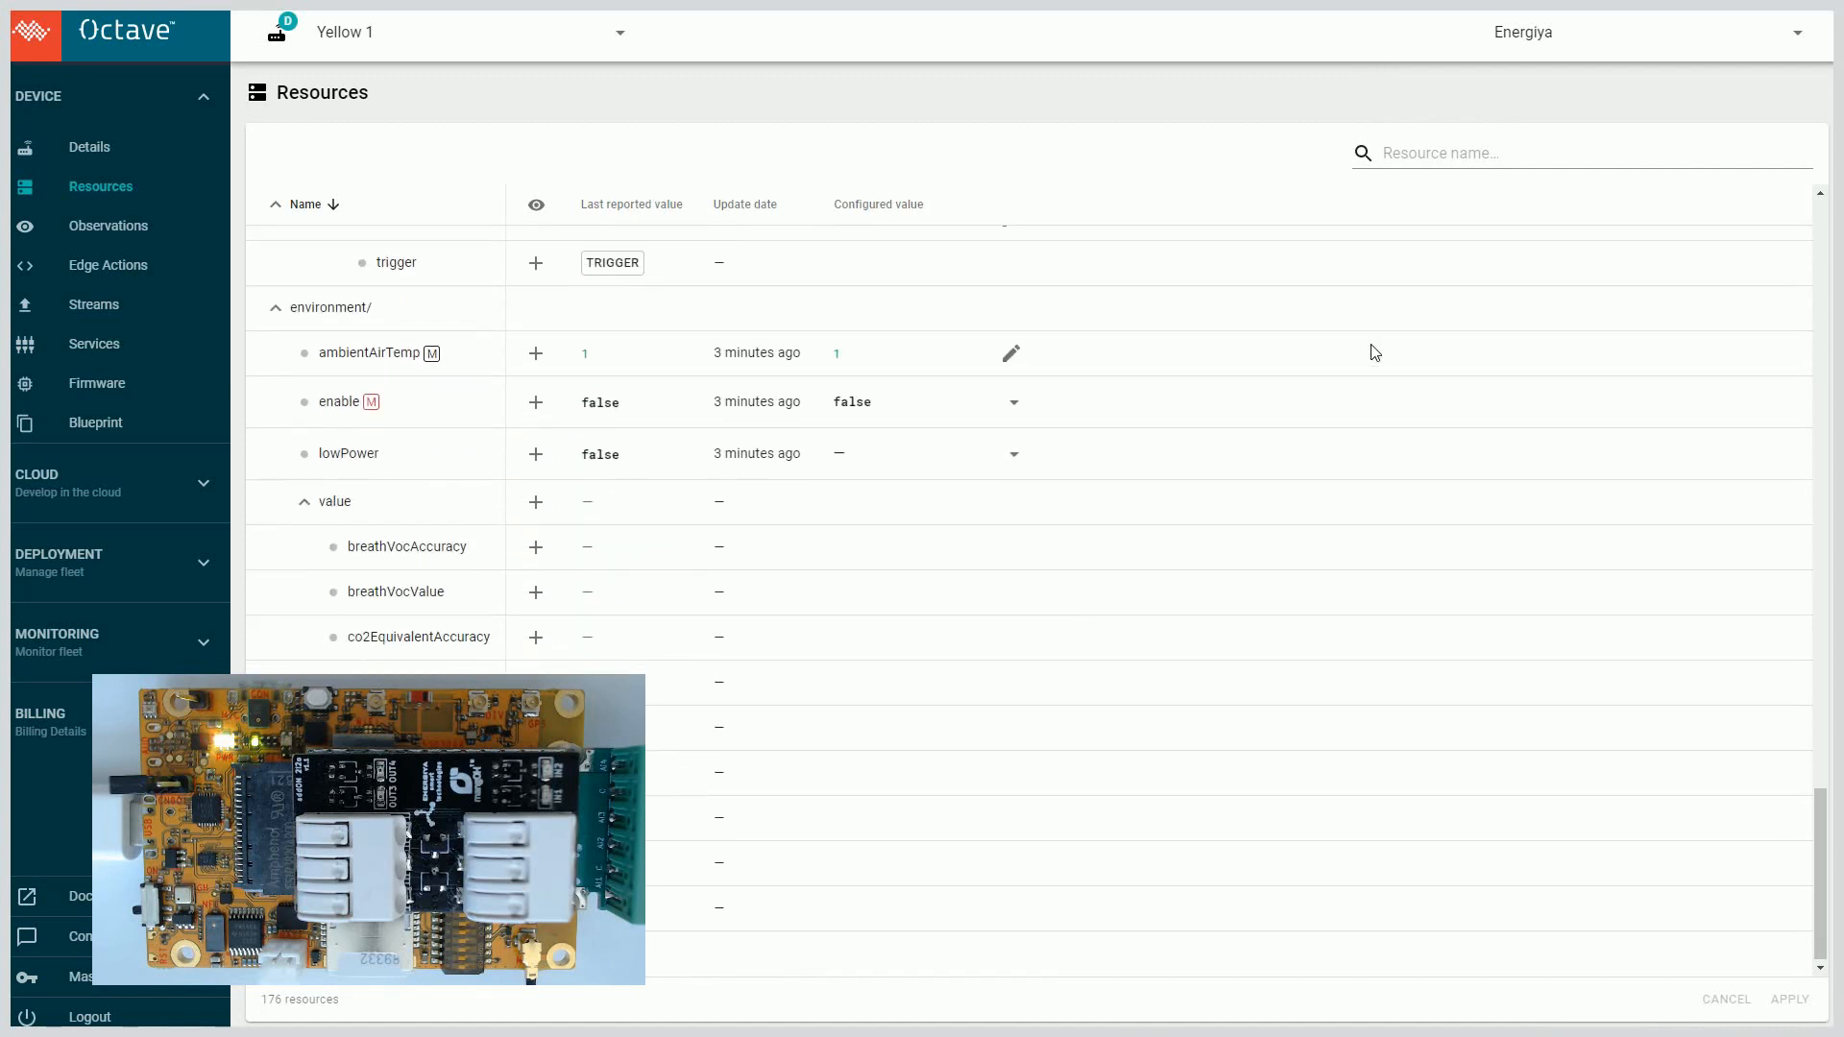
scroll("down", 3)
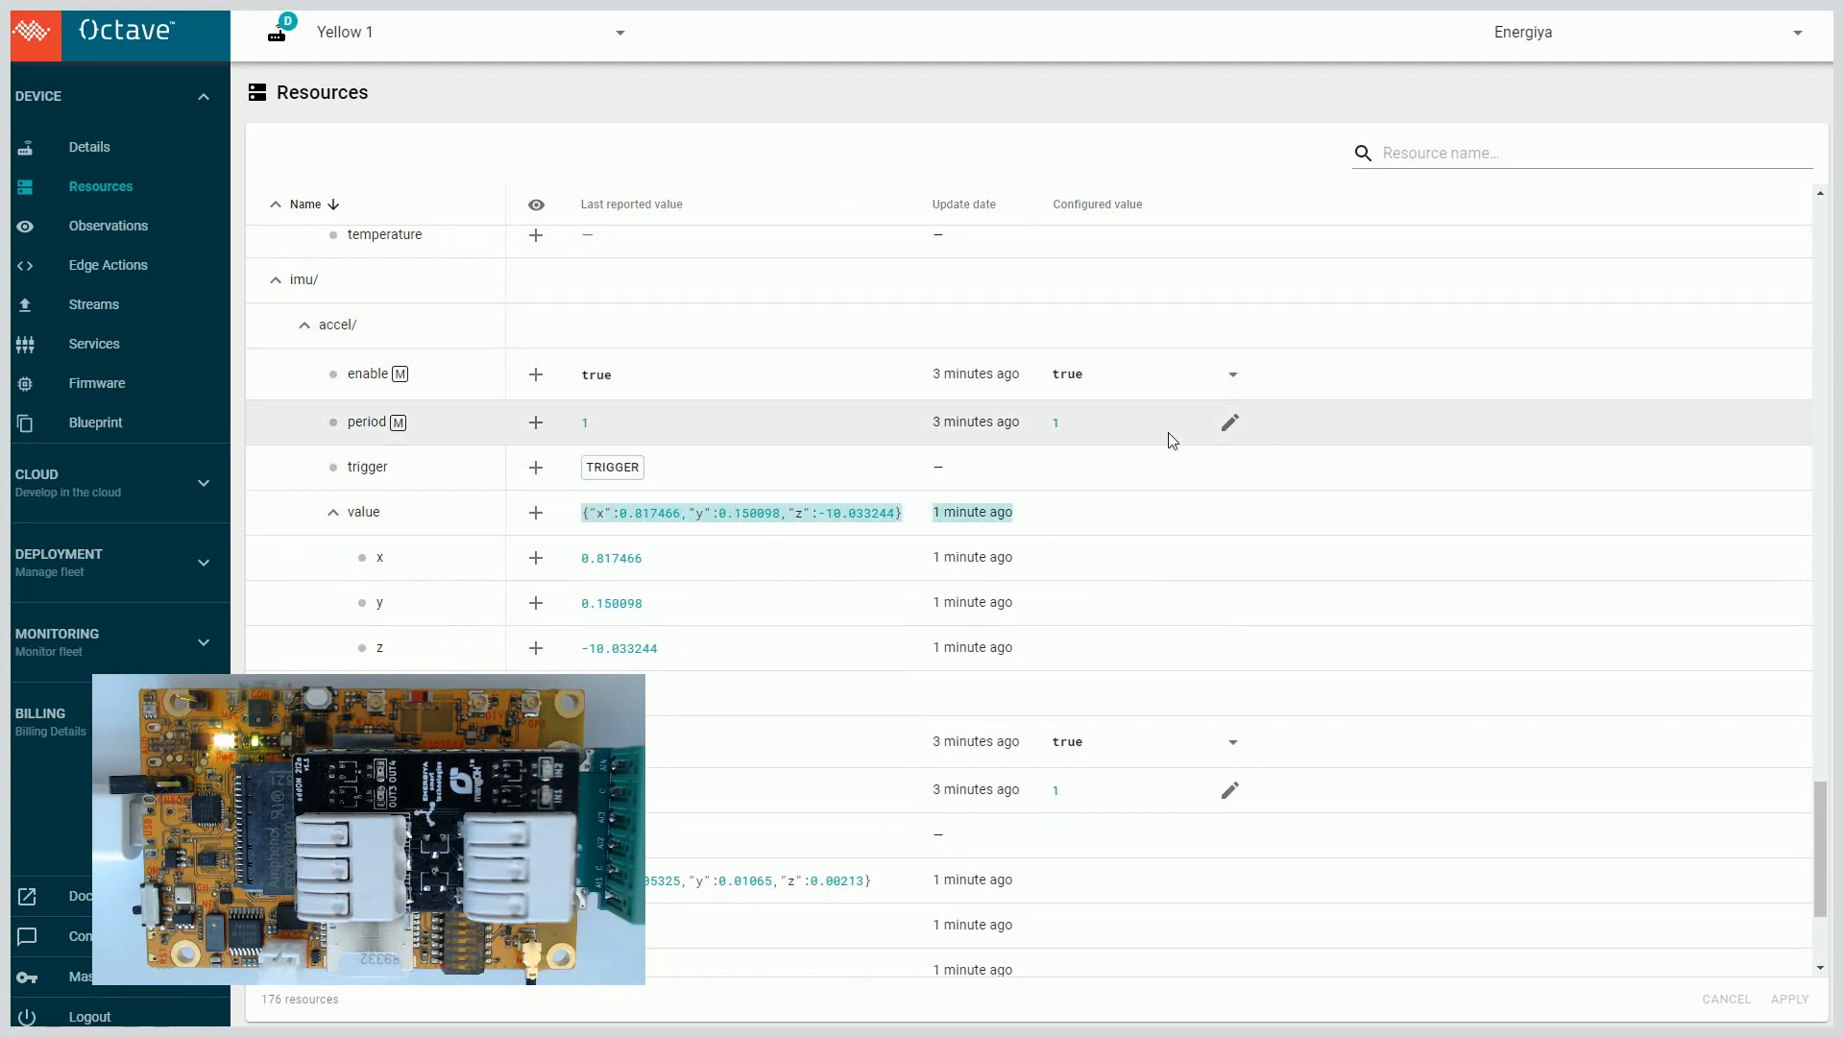
scroll("down", 3)
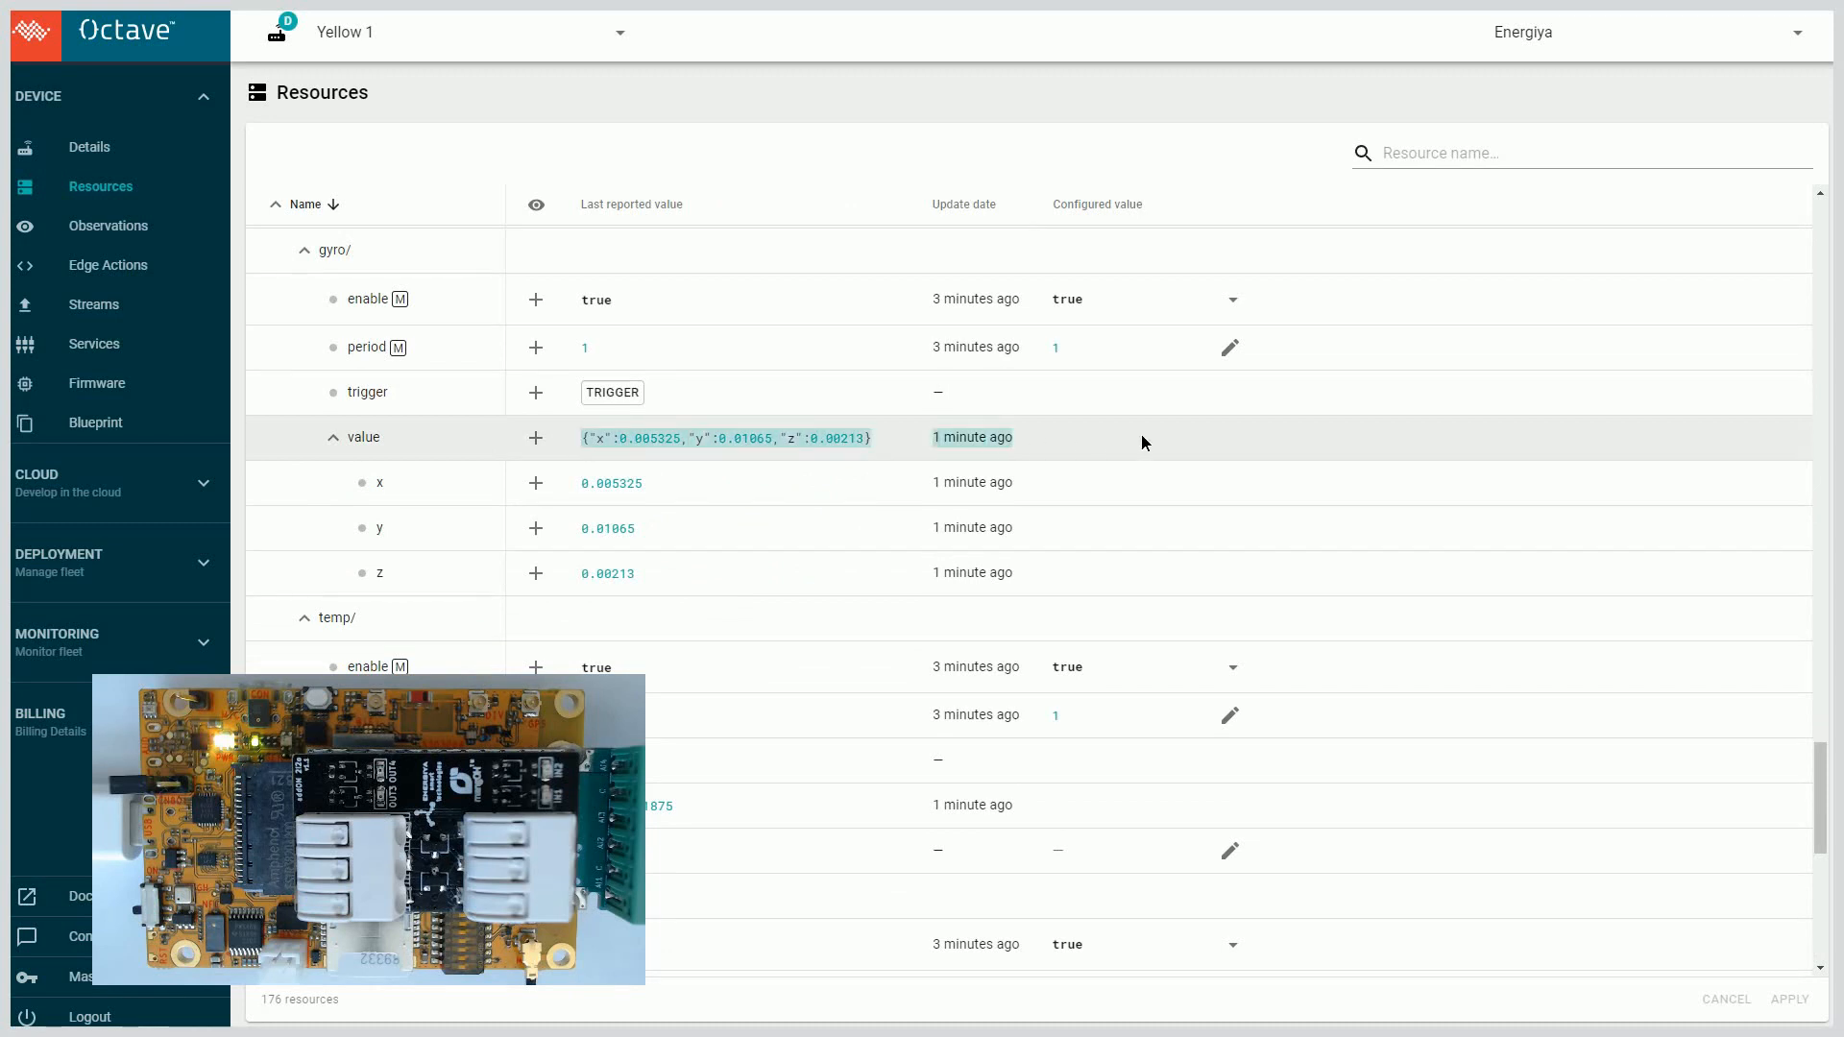
scroll("down", 3)
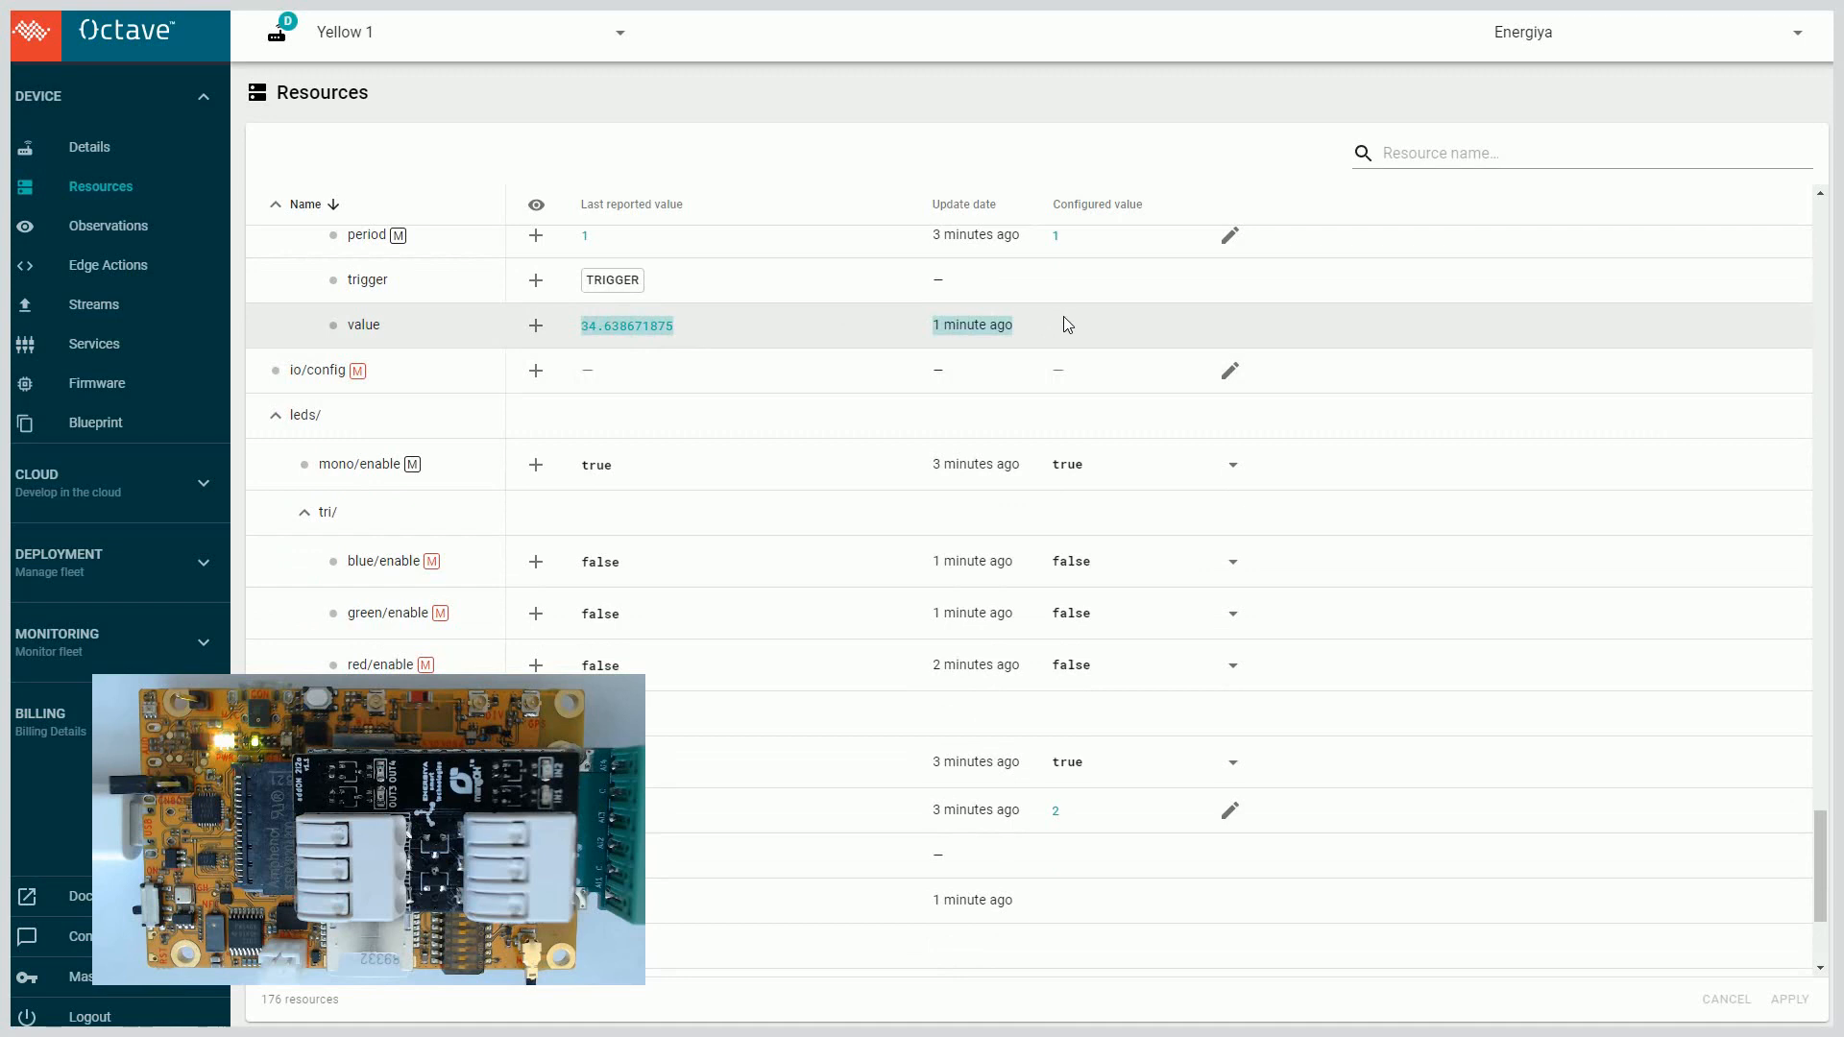
scroll("down", 3)
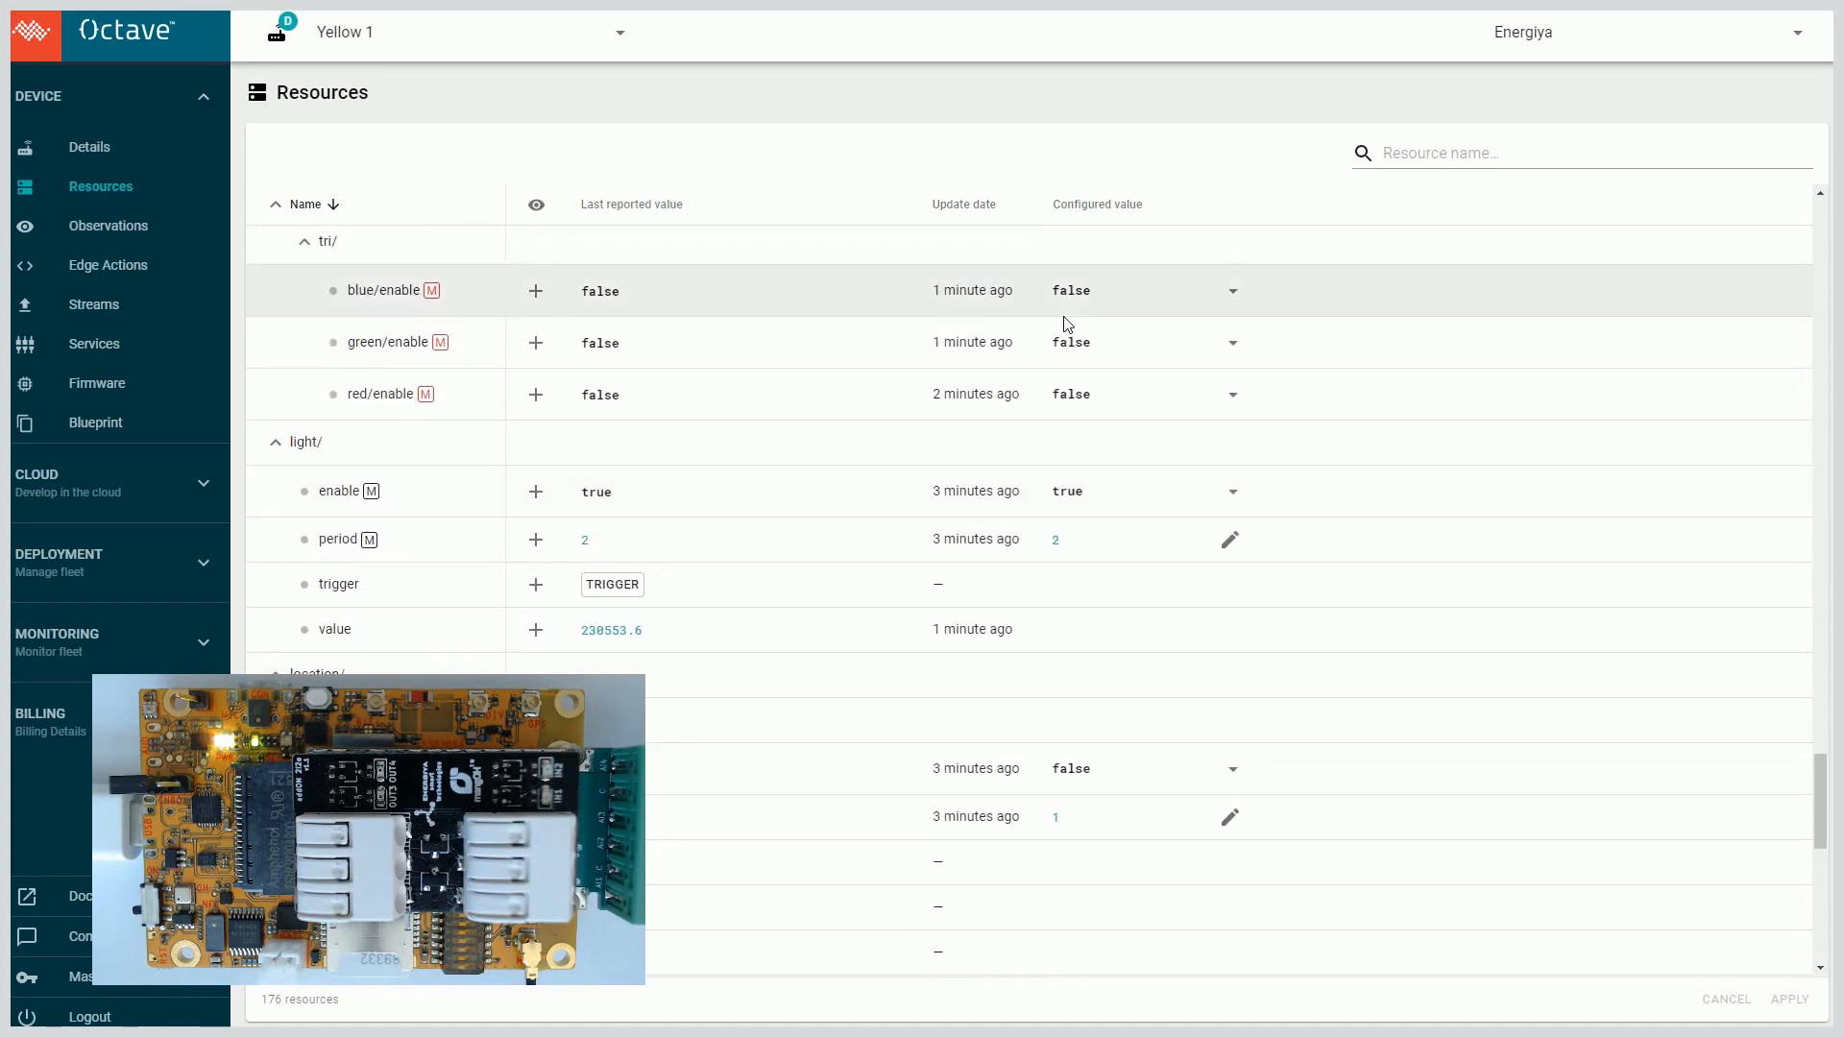
- Configure leds/tri/blue/enable to true and apply it
left_click(1232, 290)
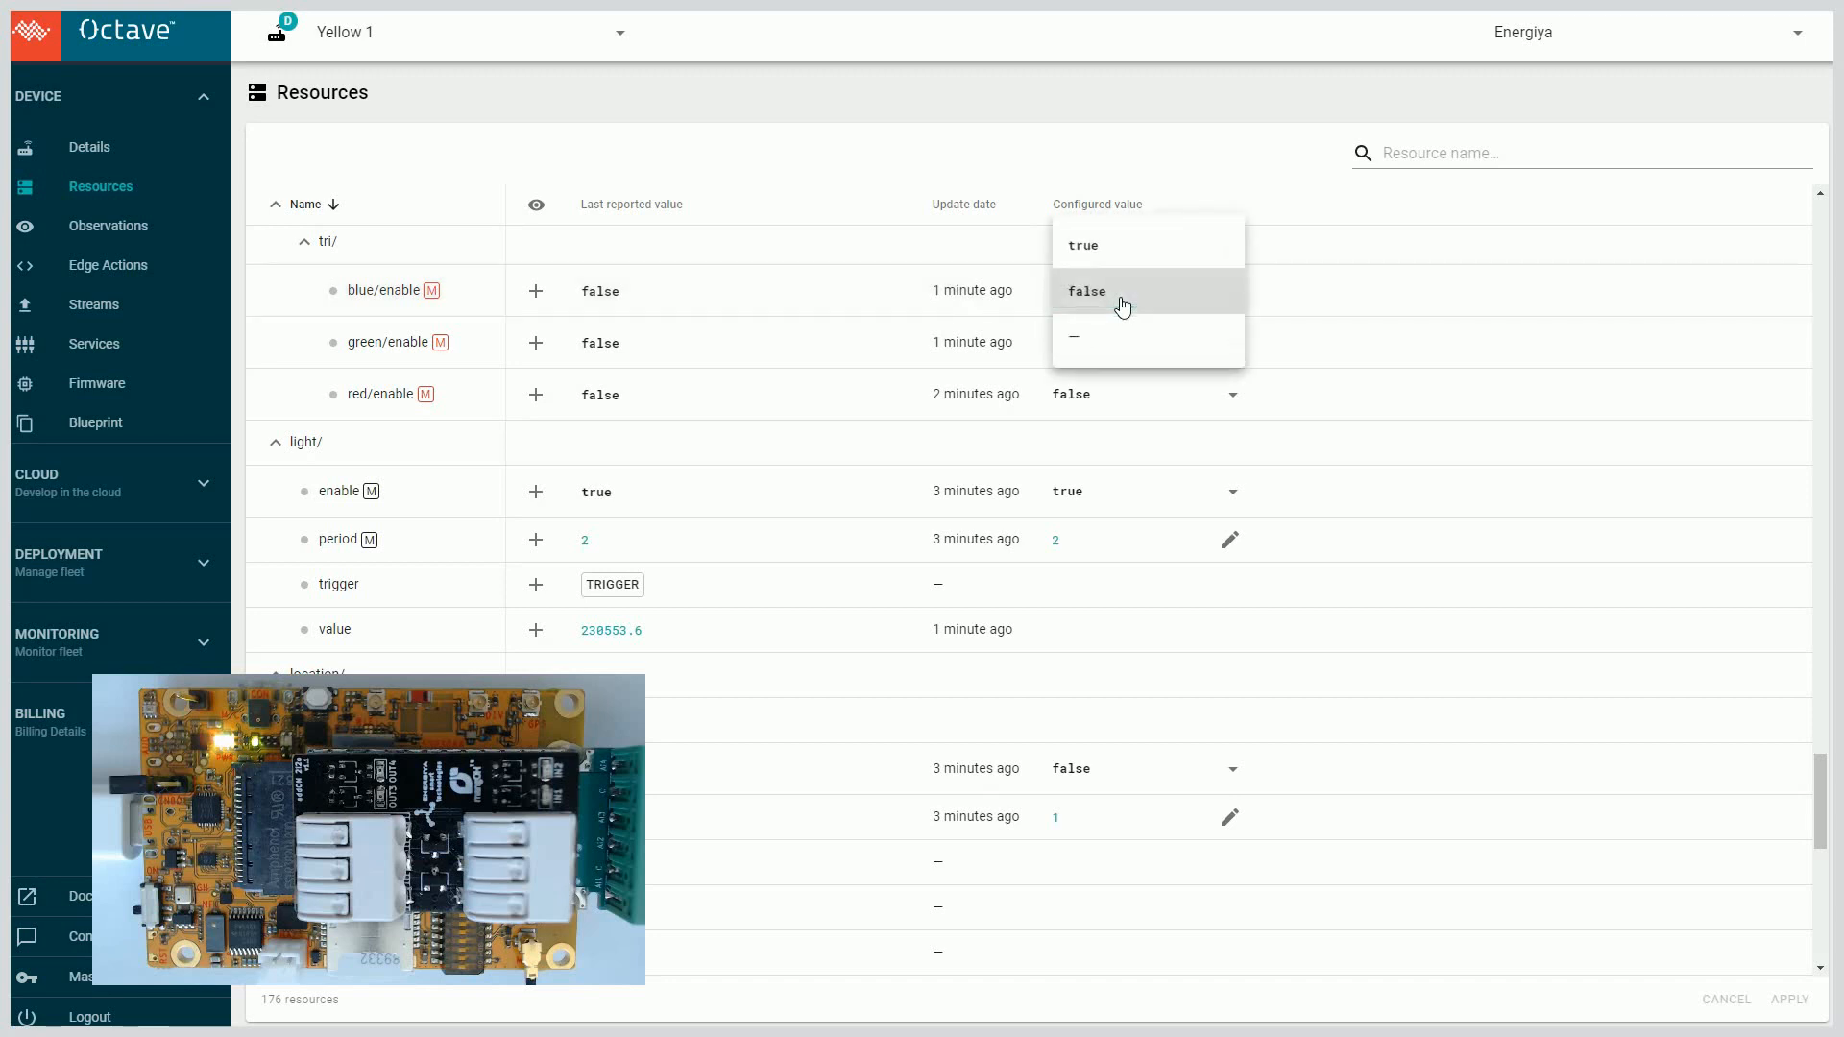
mouse_move(1124, 246)
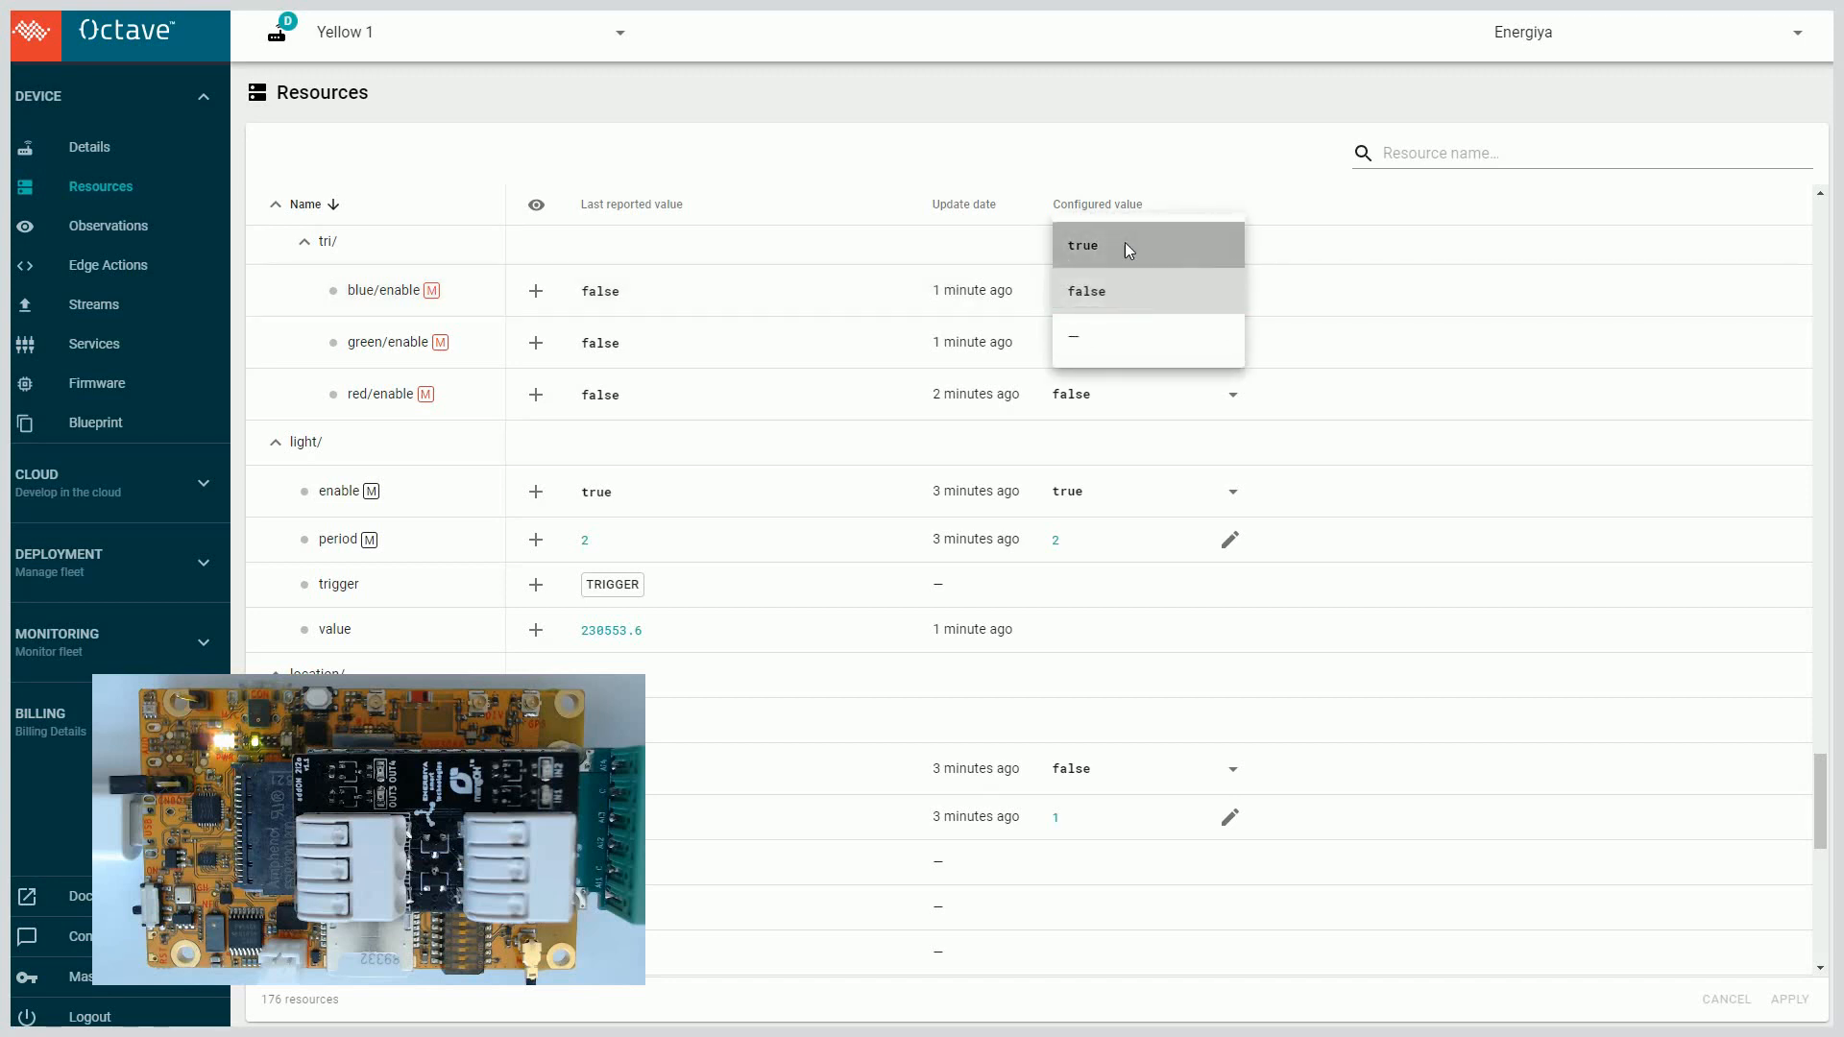
left_click(1081, 244)
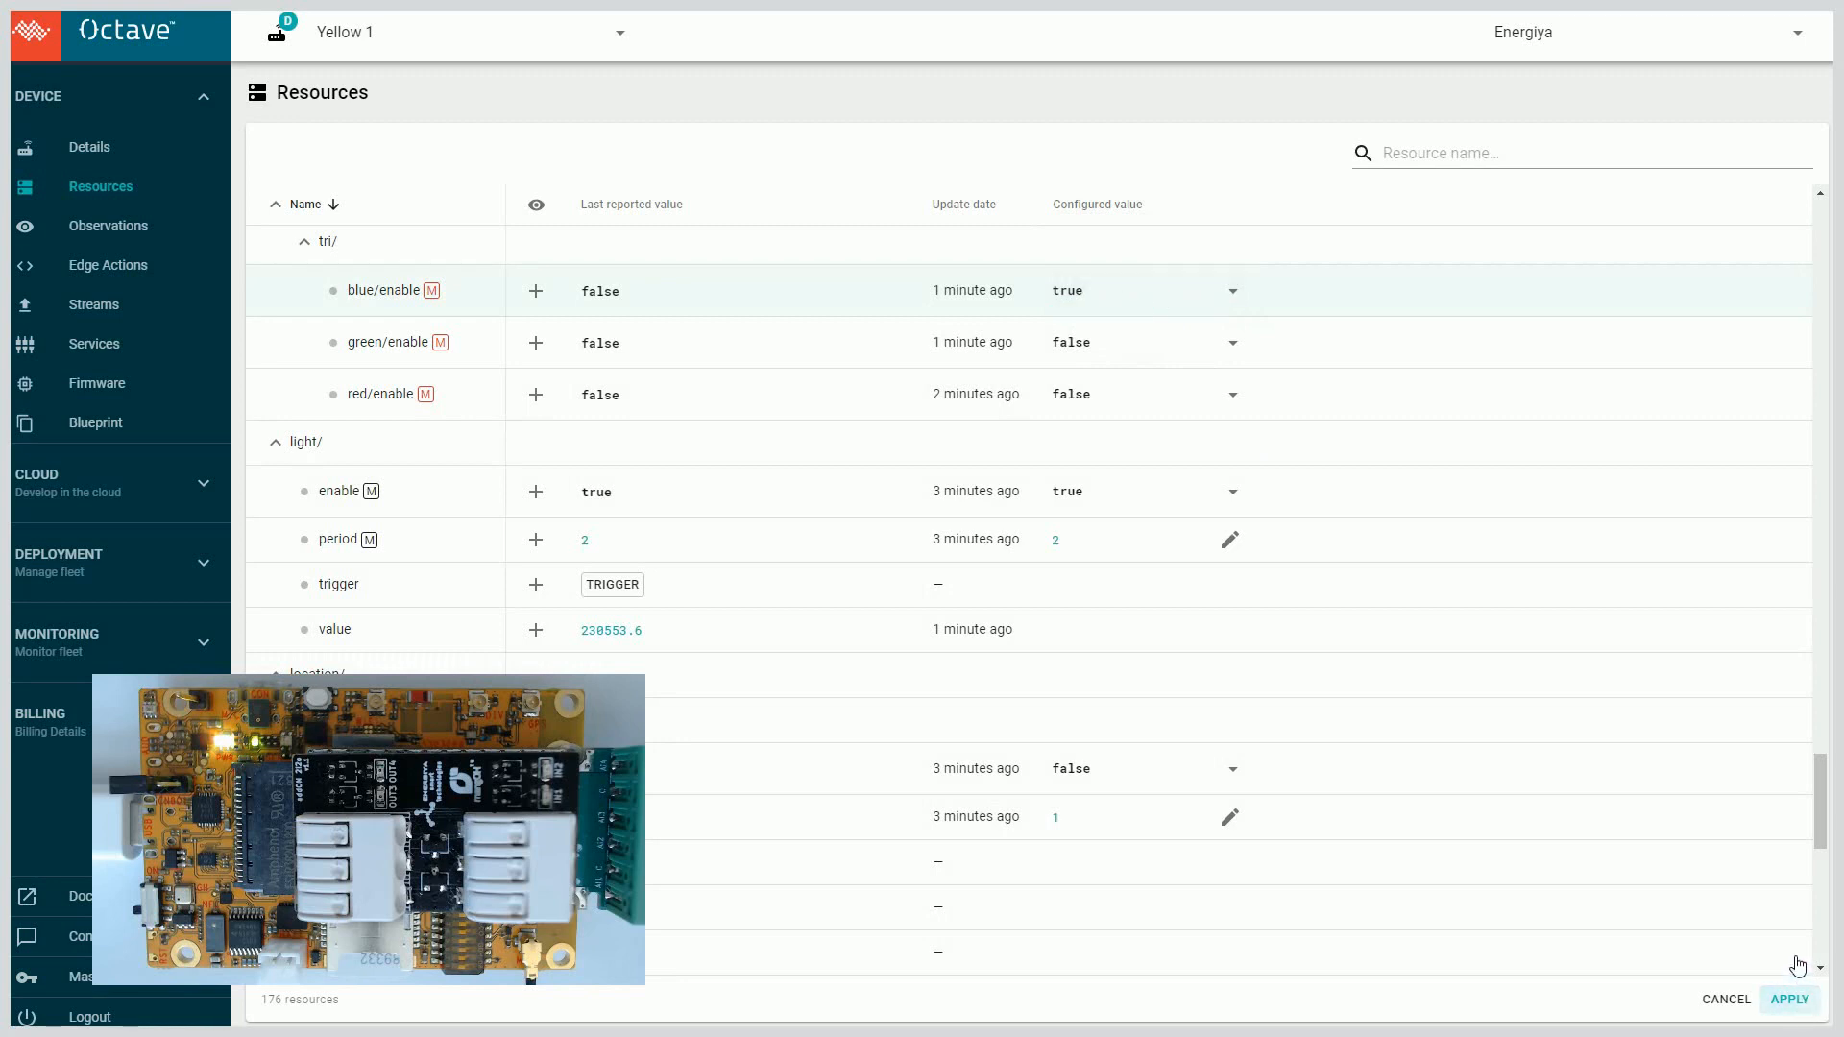
left_click(1789, 999)
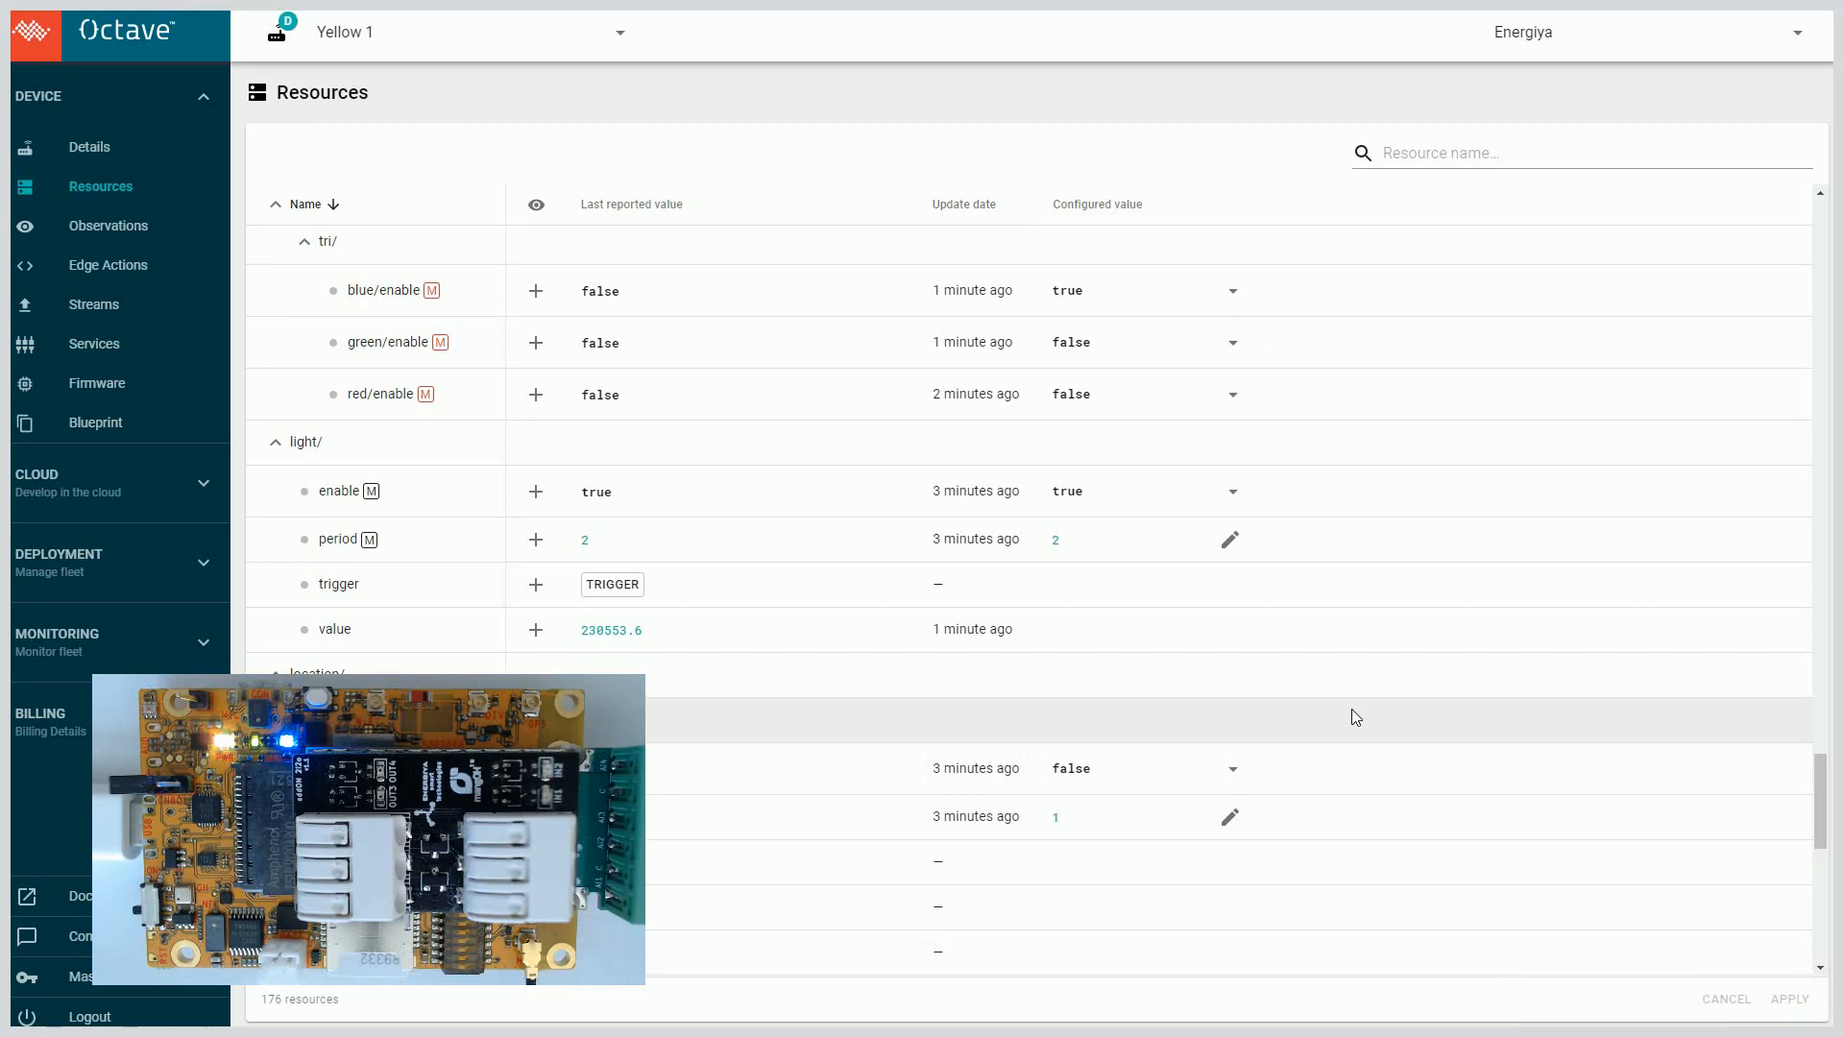
- Configure leds/tri/red/enable to true and apply the LED change
left_click(1232, 342)
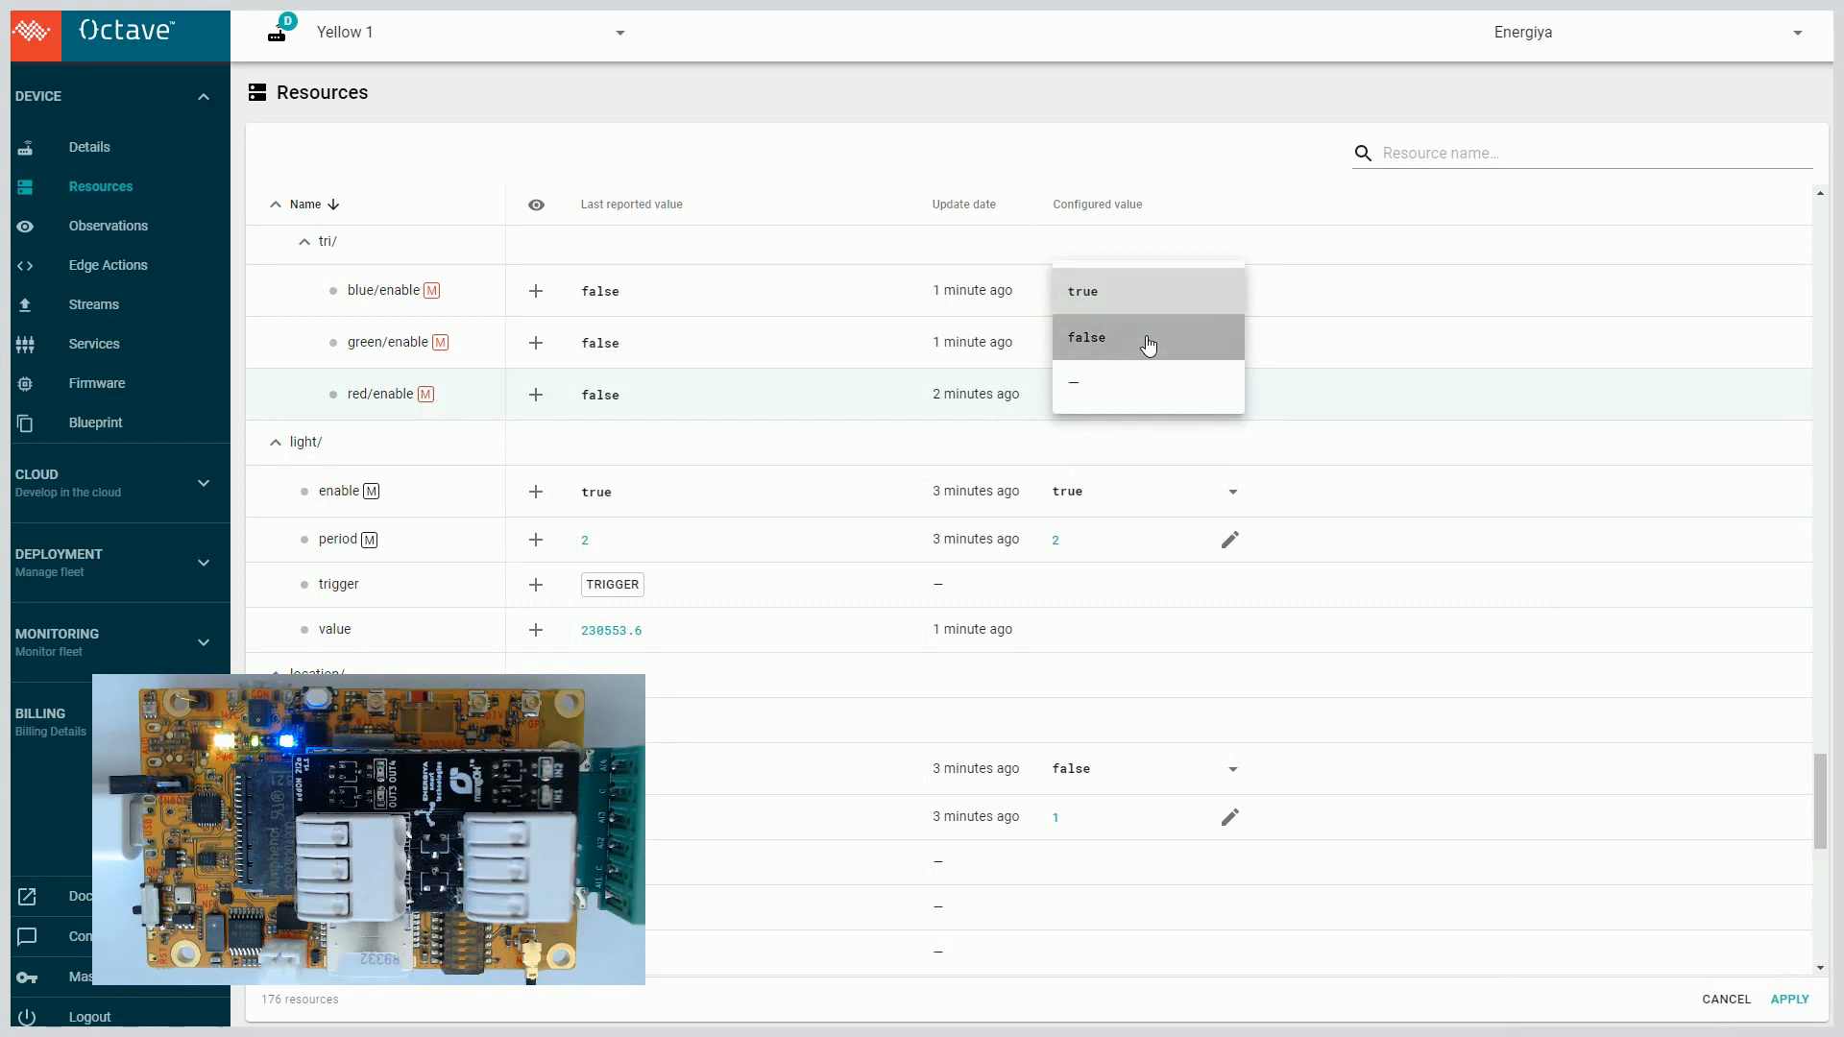
left_click(1083, 338)
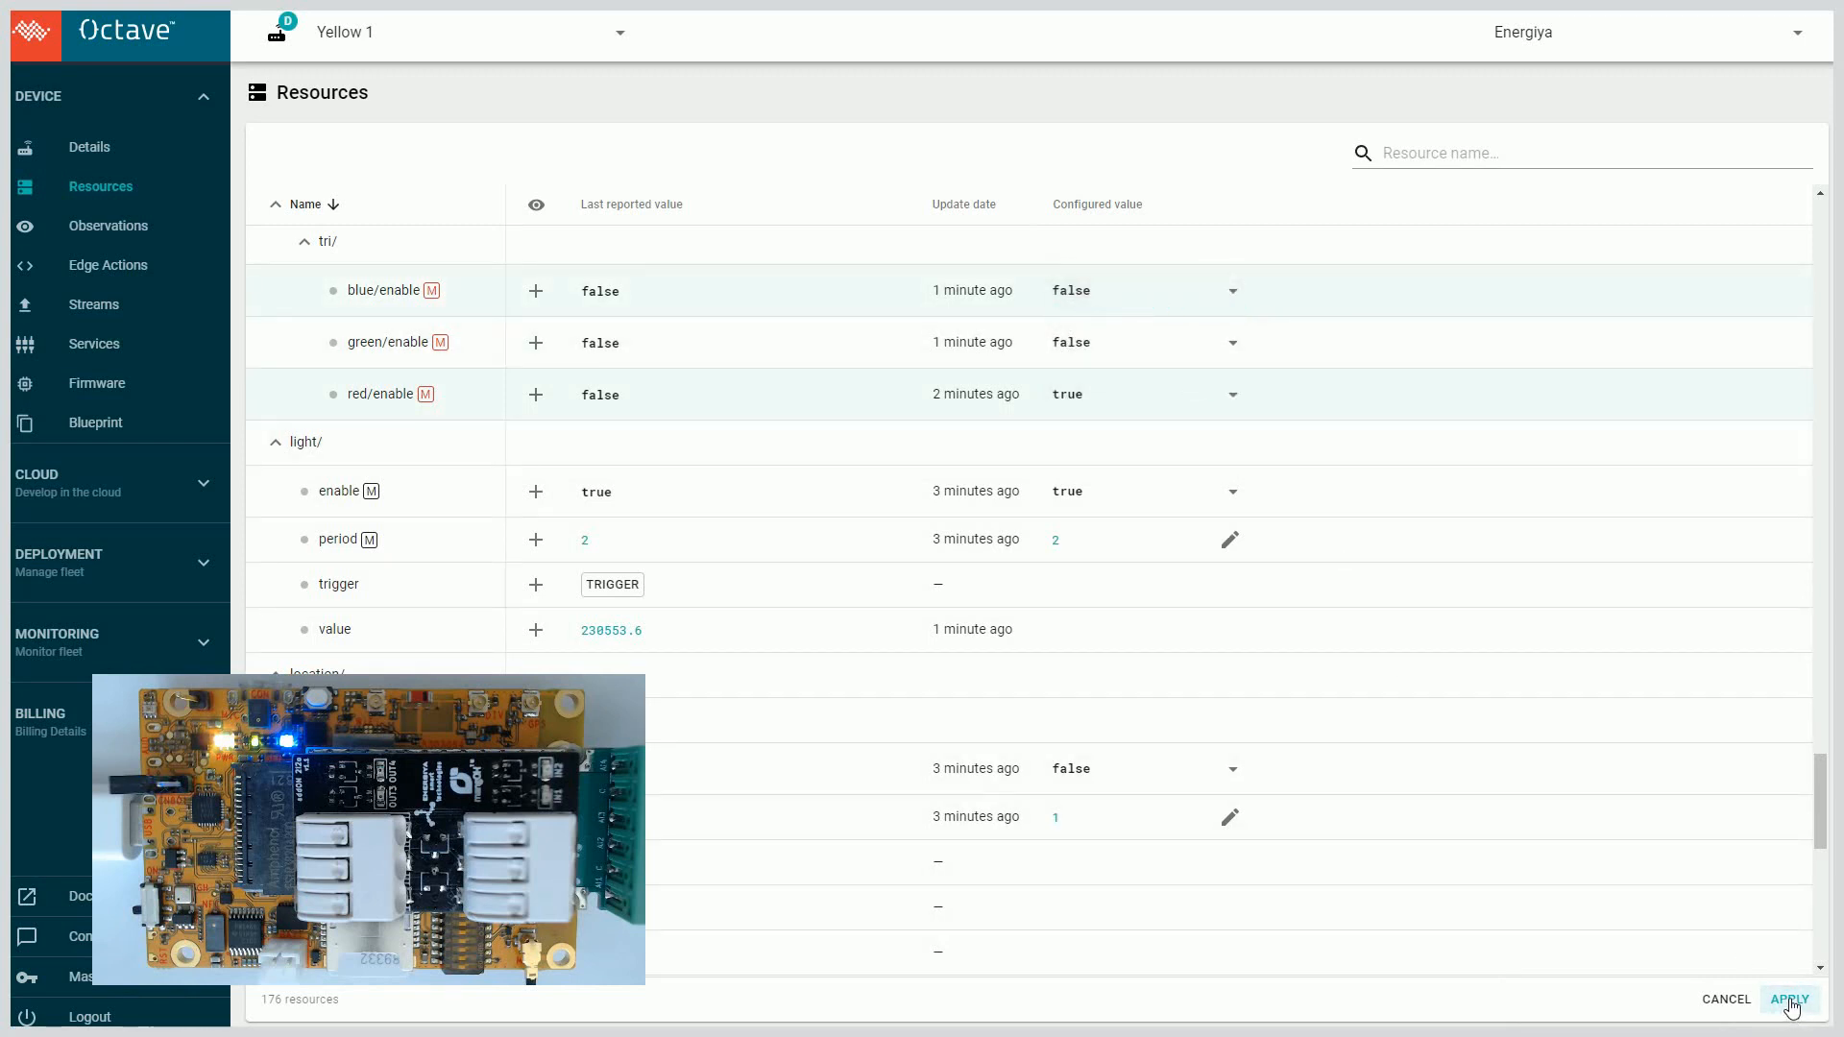
left_click(1789, 999)
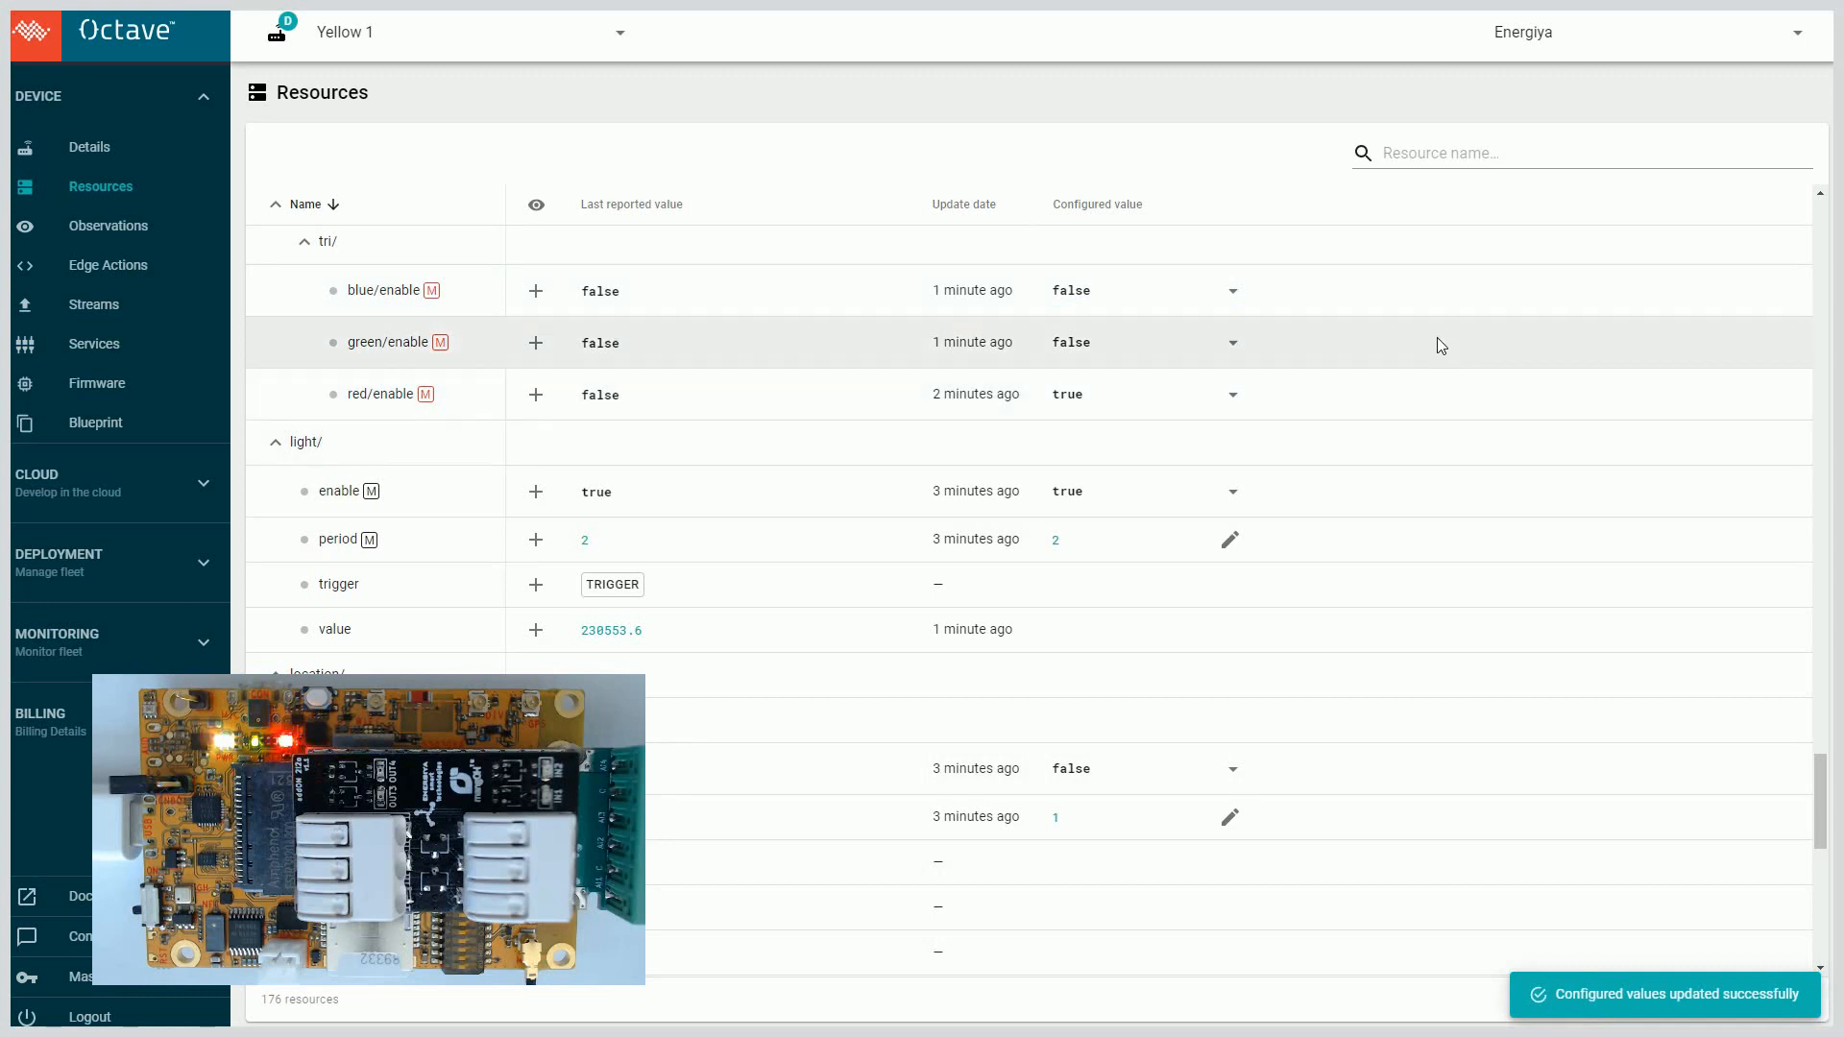